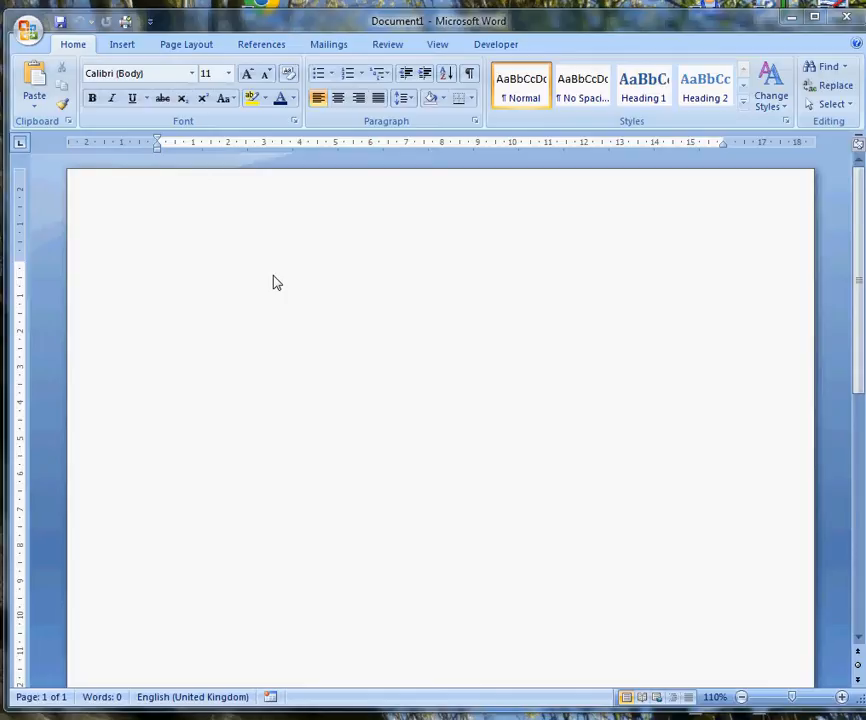
pyautogui.moveTo(42, 22)
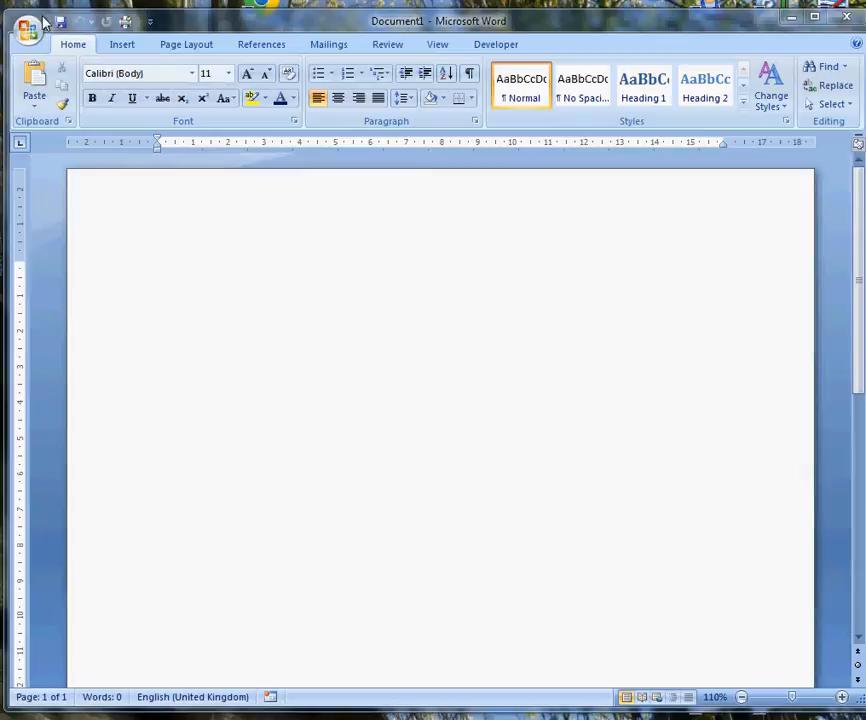
# Show the Start Mail Merge document-type list from the Mailings tab on the blank page.
pyautogui.click(157, 267)
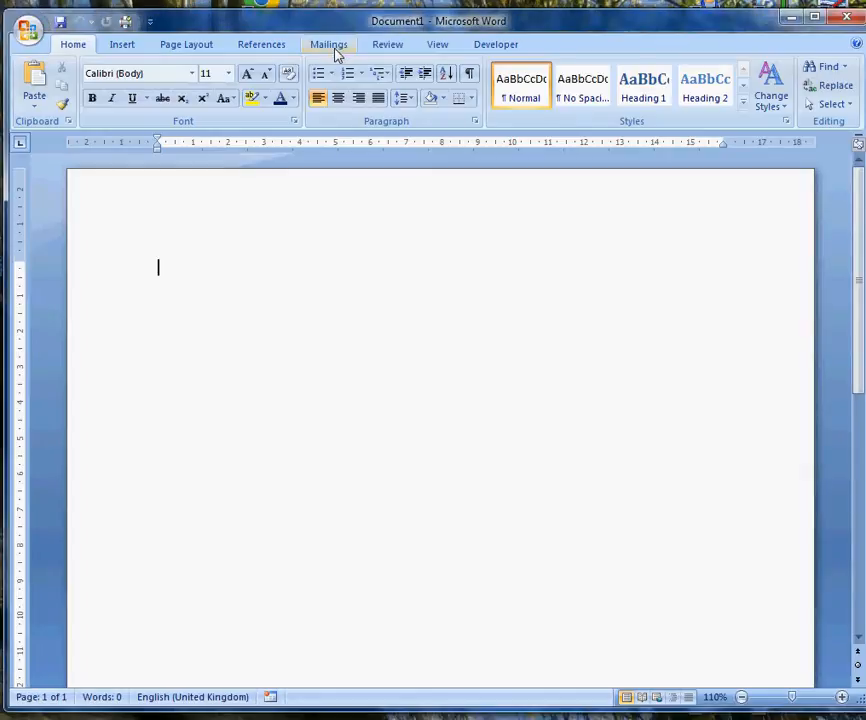
pyautogui.click(328, 44)
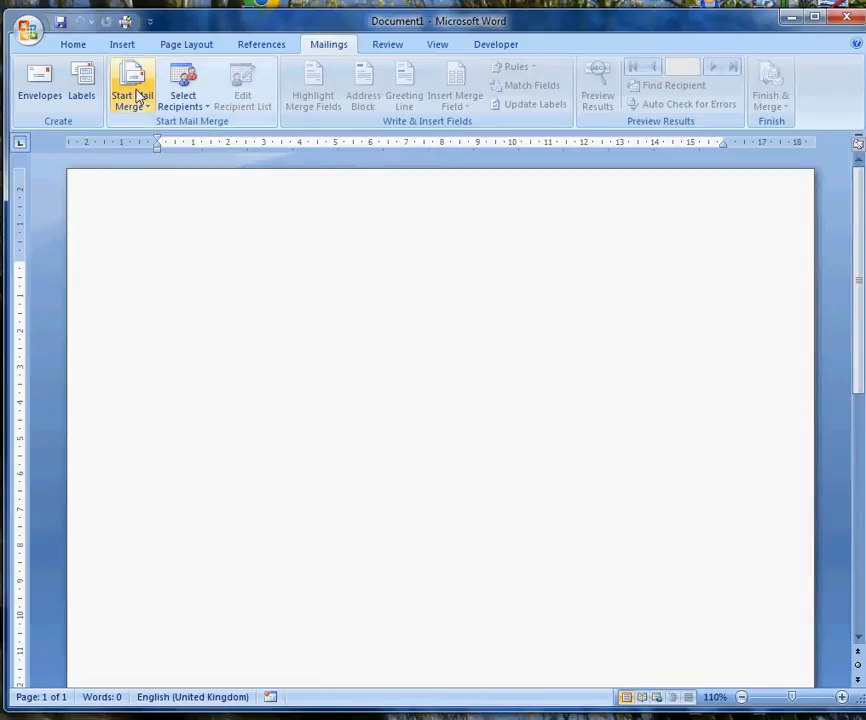
pyautogui.click(132, 85)
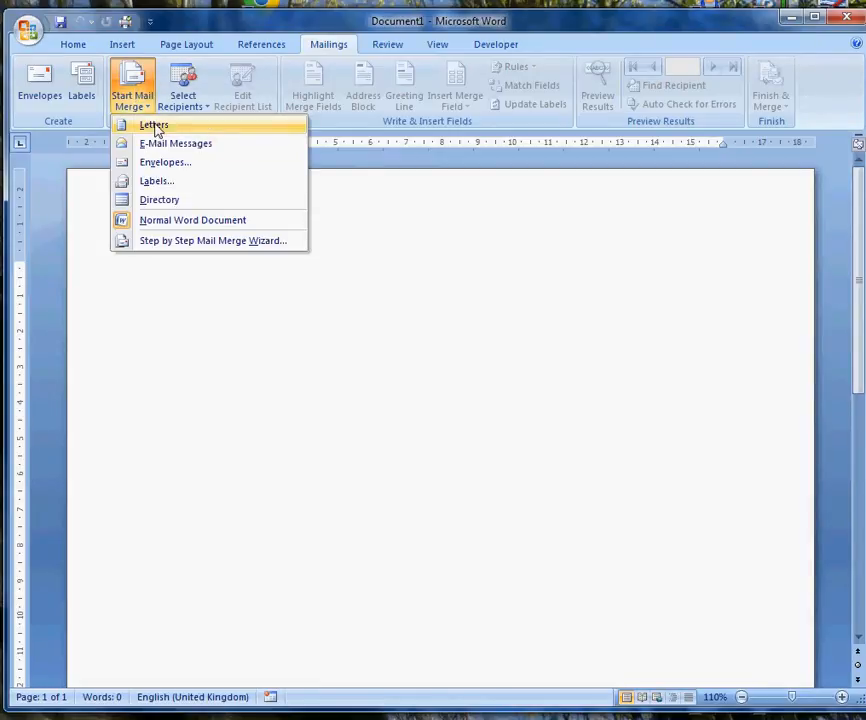
pyautogui.moveTo(189, 249)
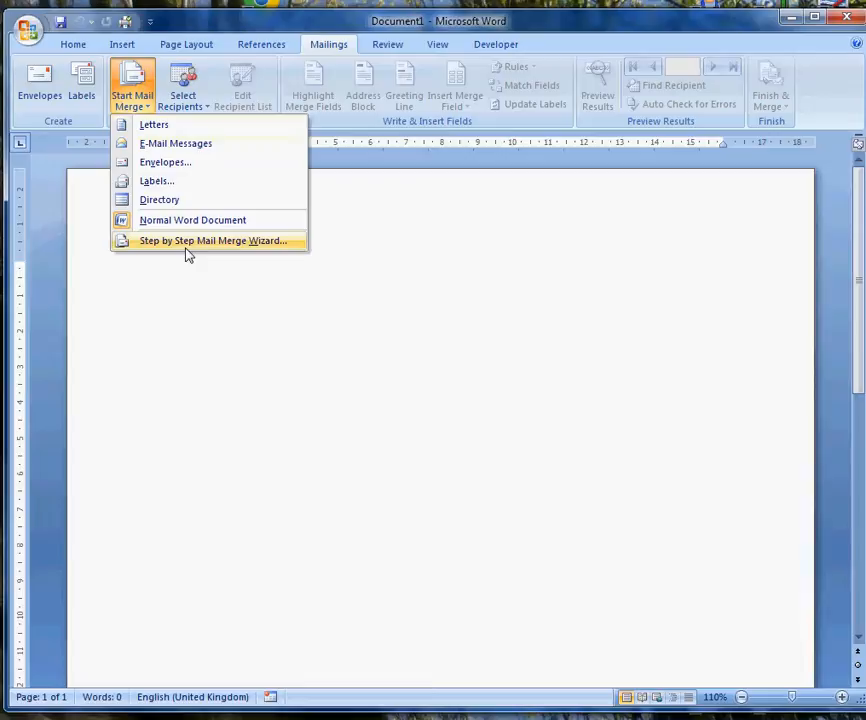
pyautogui.moveTo(191, 252)
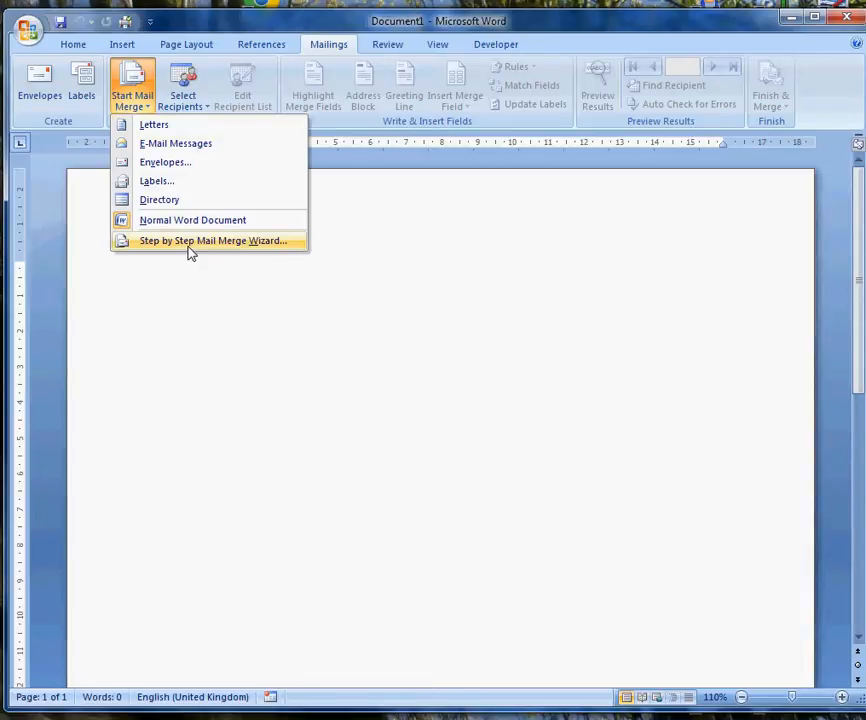
# Launch the Step-by-Step Mail Merge Wizard for letters from the current document, reaching recipient selection.
pyautogui.click(213, 240)
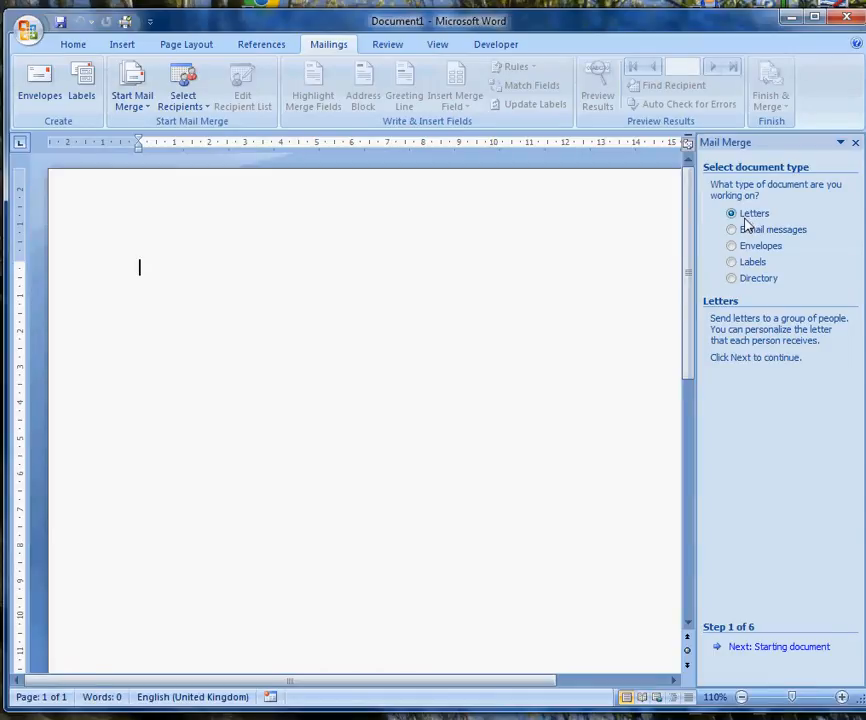
pyautogui.moveTo(785, 647)
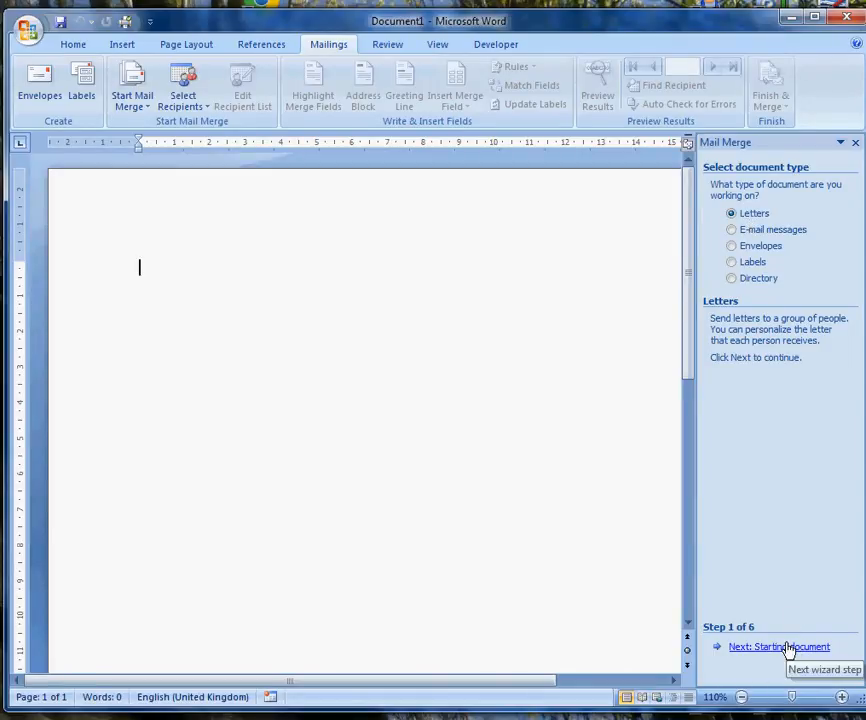
pyautogui.click(778, 646)
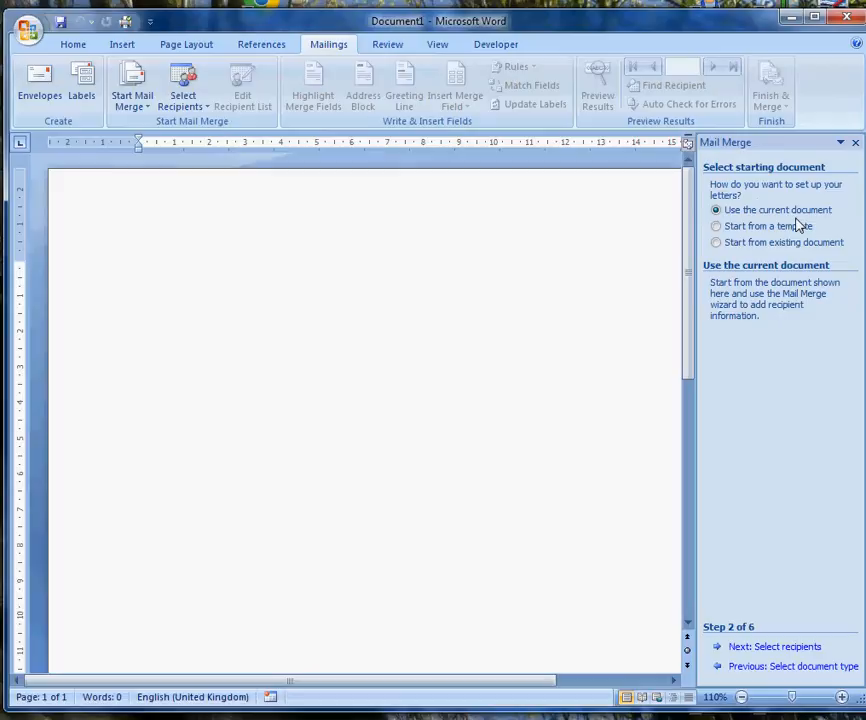
pyautogui.moveTo(190, 263)
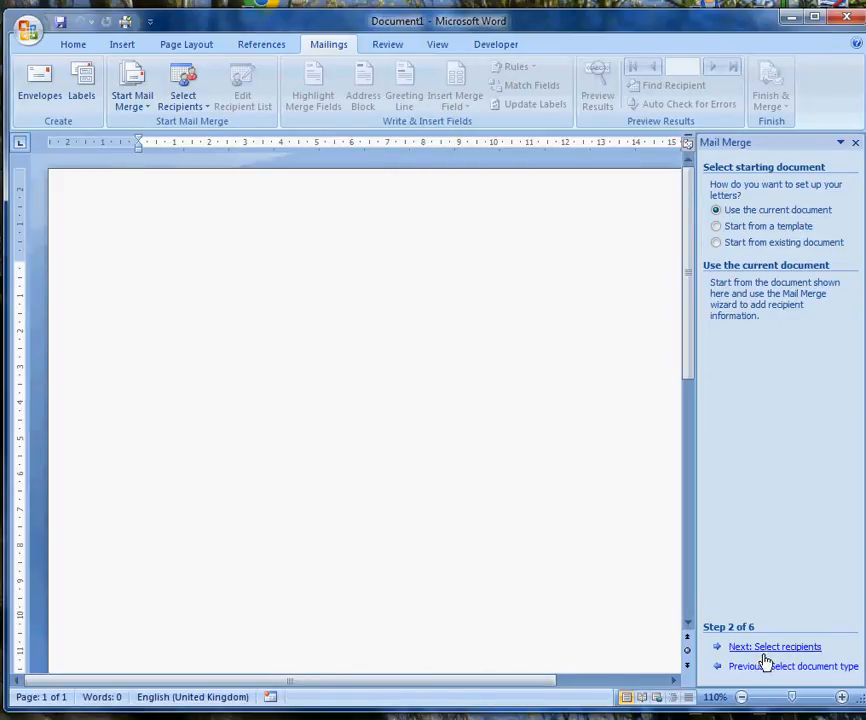
pyautogui.click(774, 646)
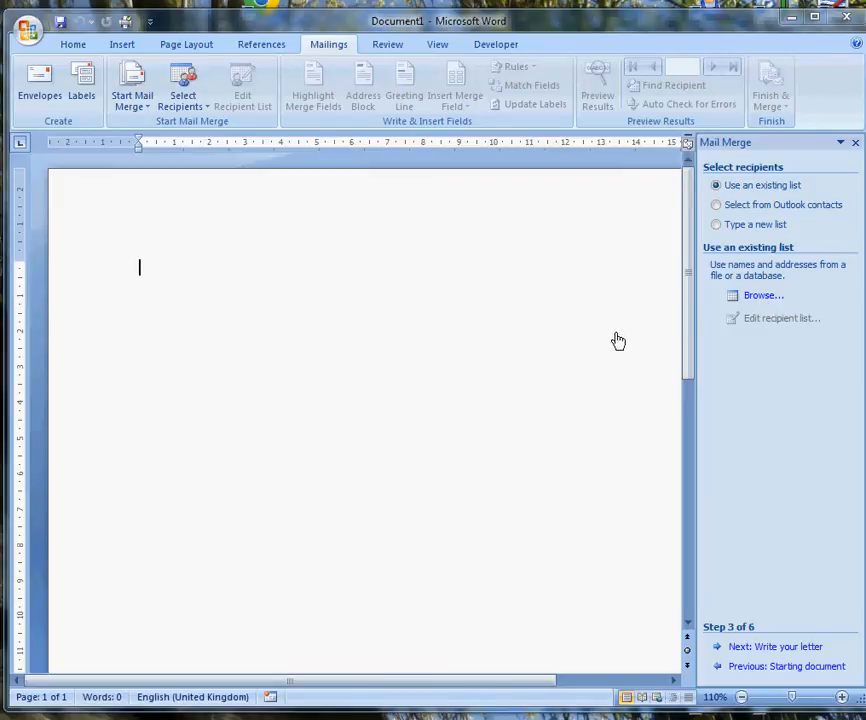
pyautogui.moveTo(459, 345)
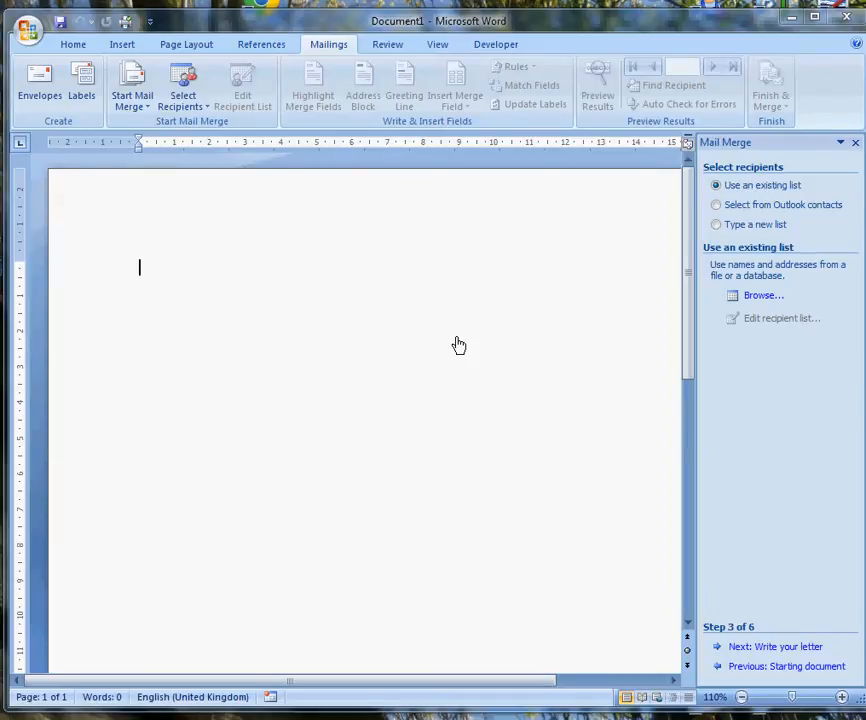
# Browse into the ICT folder and pick Cakes version 3.accdb as the recipient list.
pyautogui.click(763, 294)
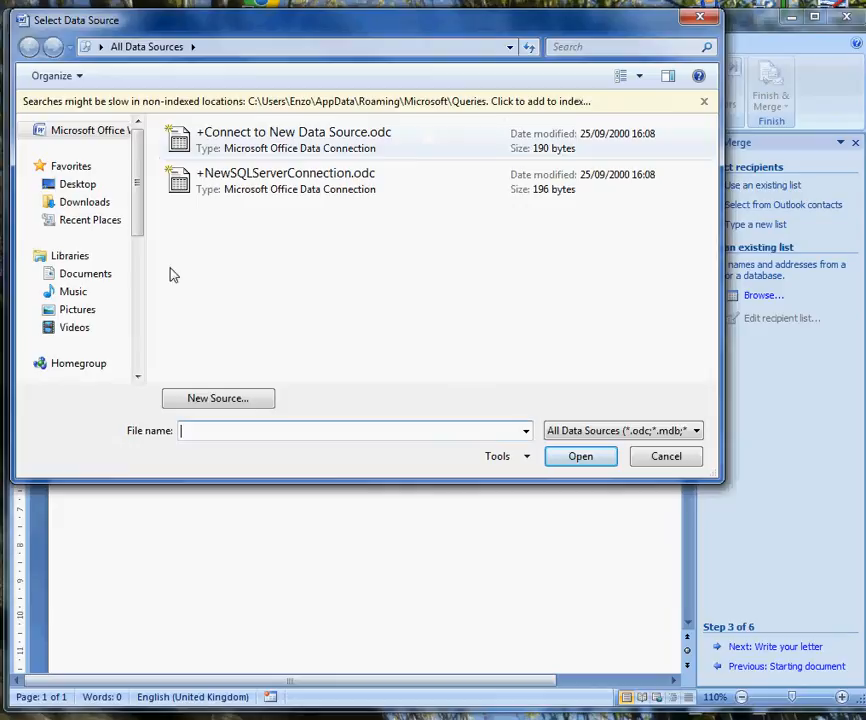
pyautogui.scroll(-3)
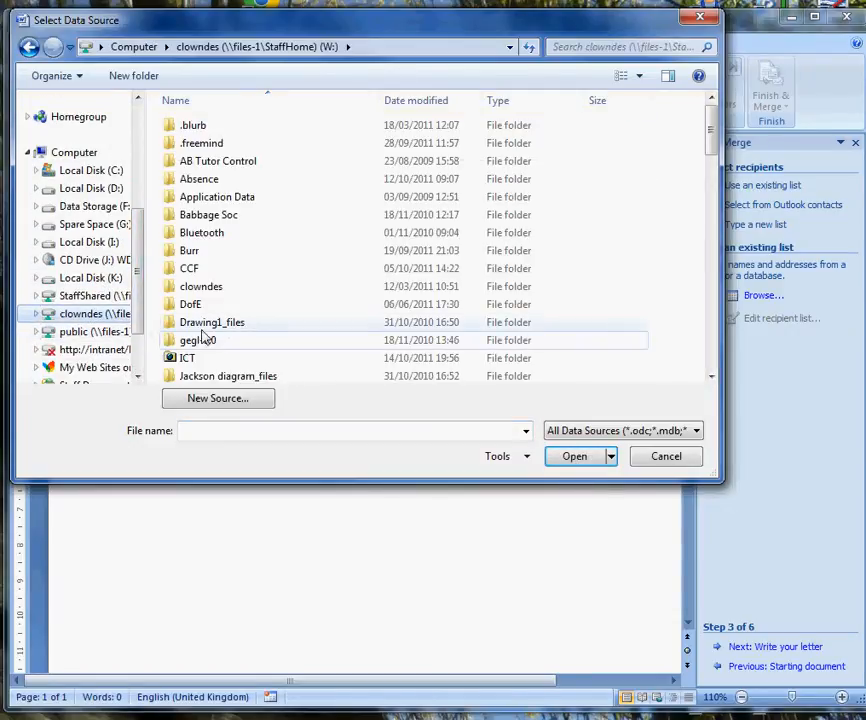
pyautogui.doubleClick(187, 357)
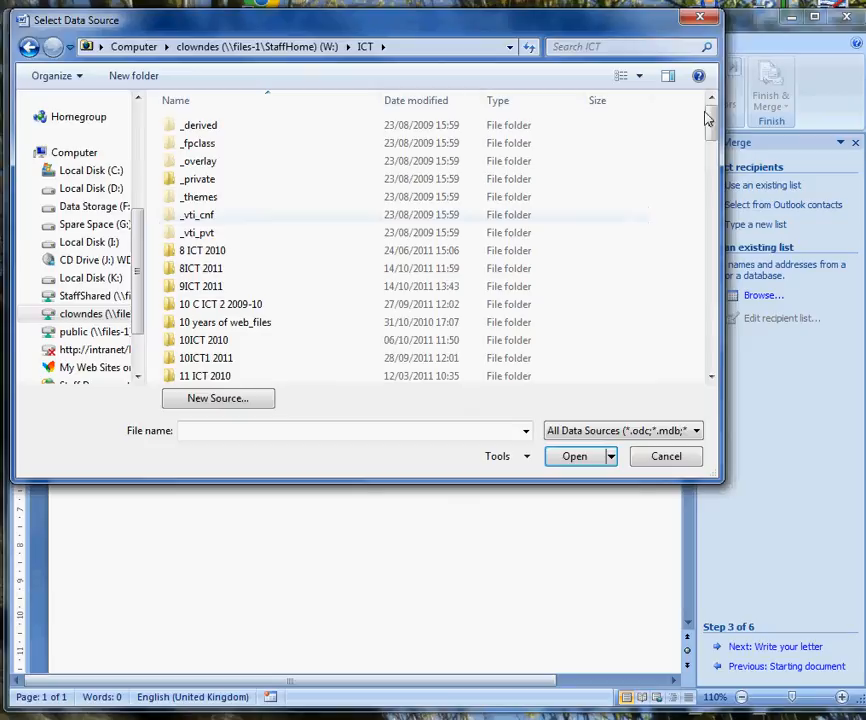
pyautogui.scroll(-3)
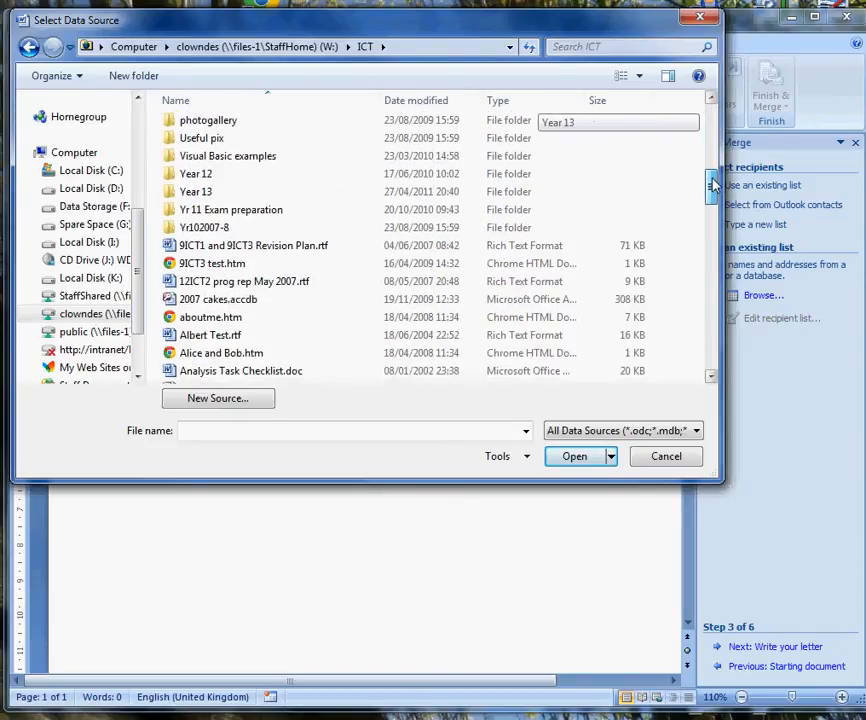
pyautogui.scroll(-3)
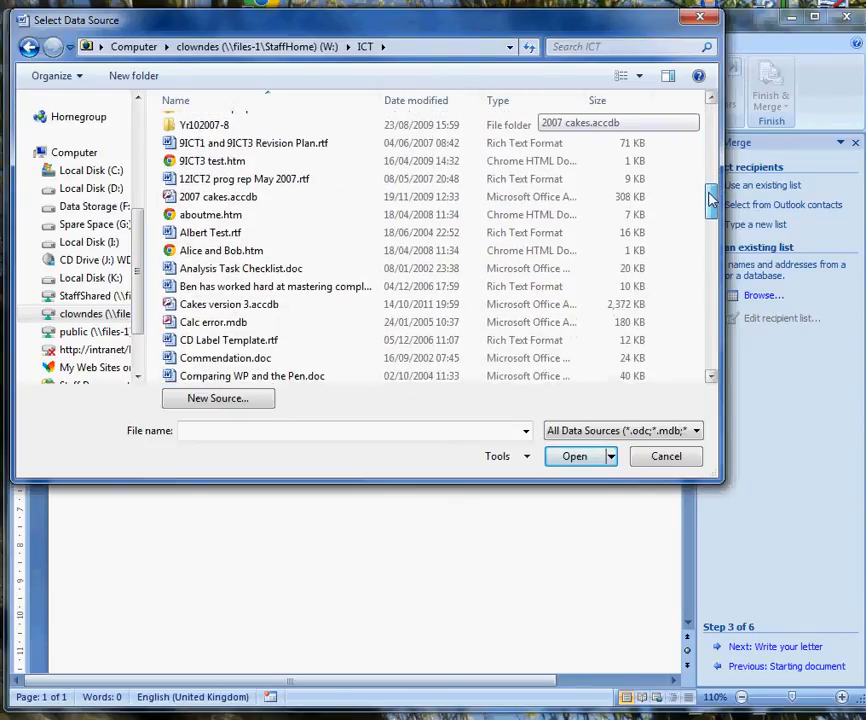
pyautogui.click(229, 304)
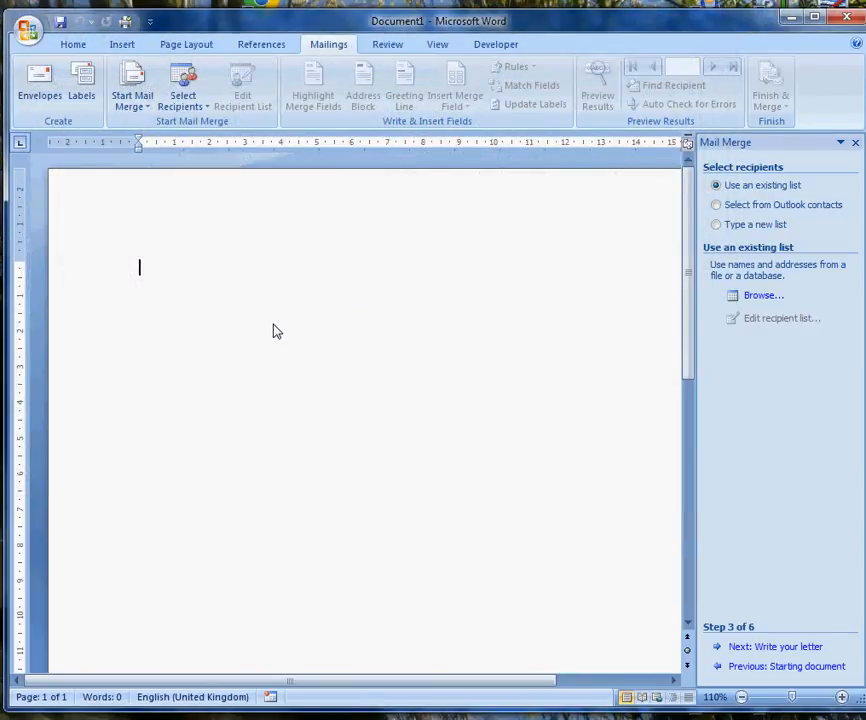
pyautogui.moveTo(183, 105)
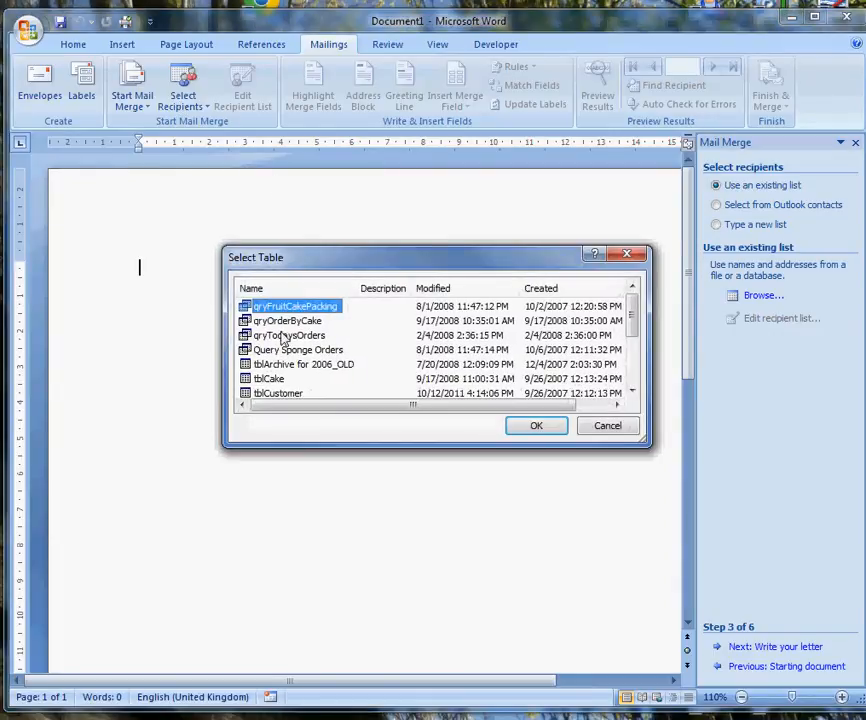
# Select the tblCustomer table and accept its four recipients: Able, Budd, Catsmeat and Duck.
pyautogui.scroll(-3)
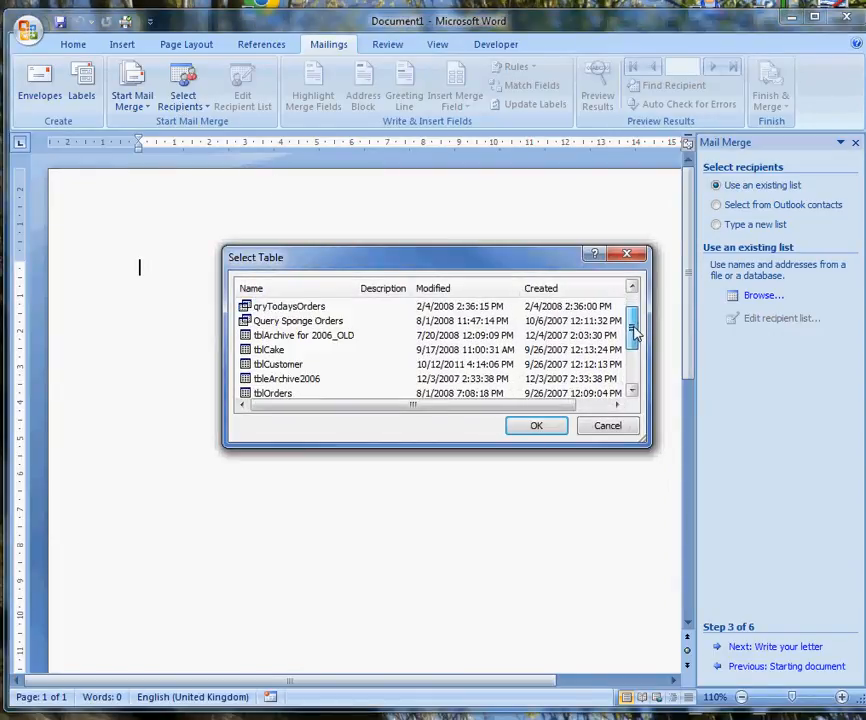
pyautogui.click(278, 364)
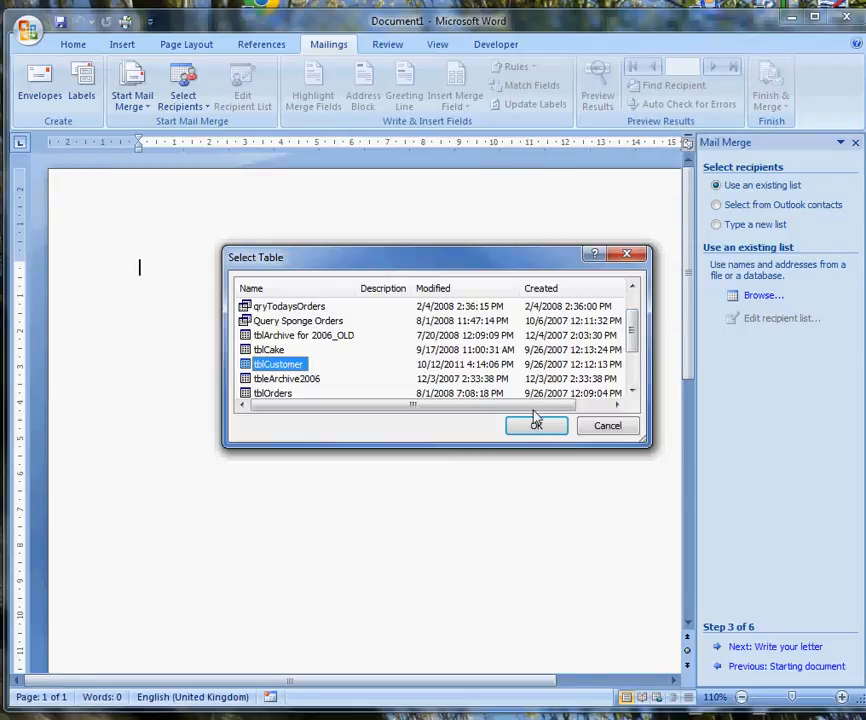
pyautogui.click(537, 425)
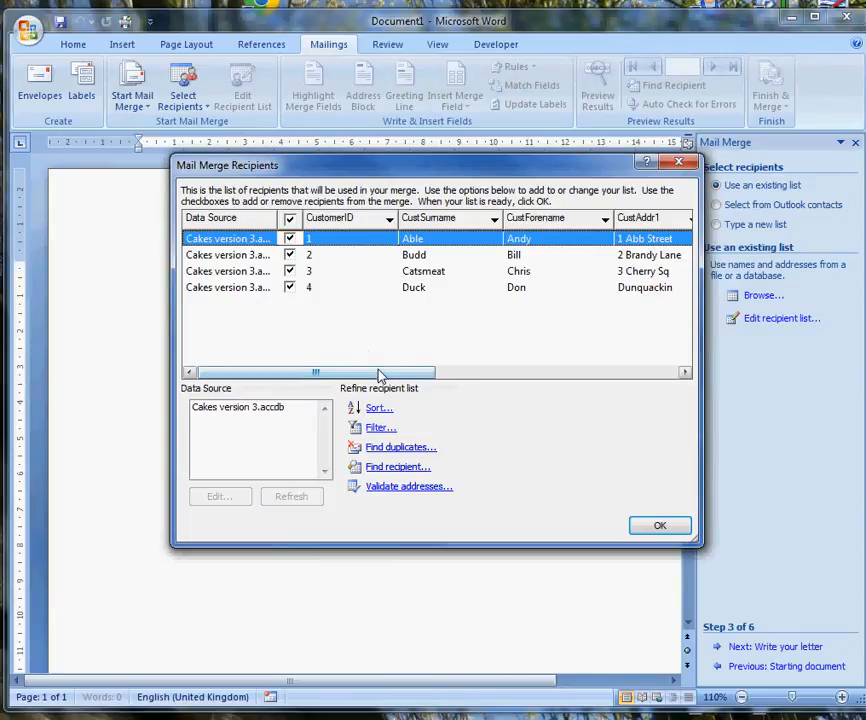
pyautogui.moveTo(315, 372); pyautogui.dragTo(533, 372)
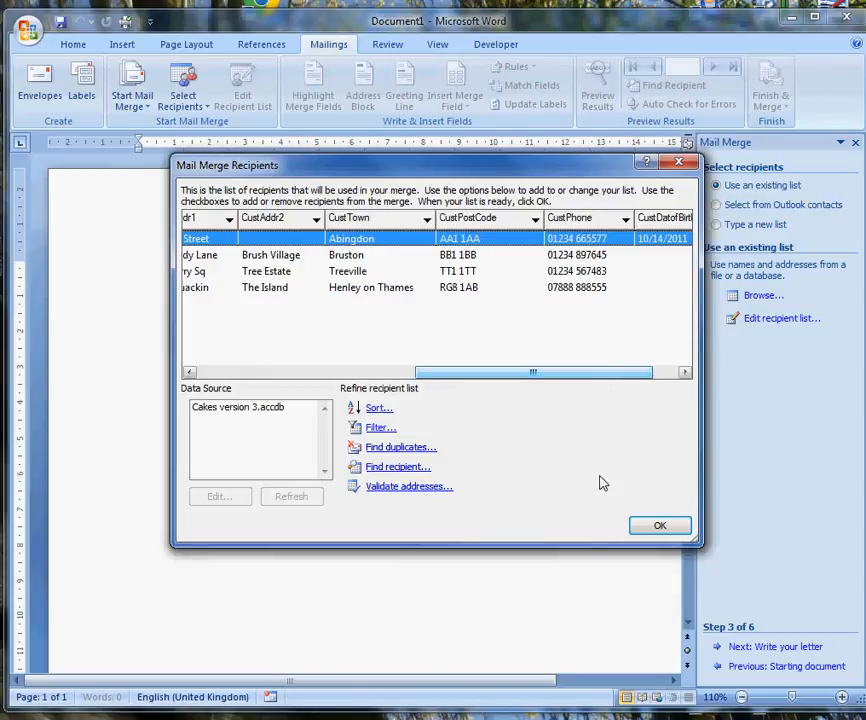
pyautogui.click(659, 525)
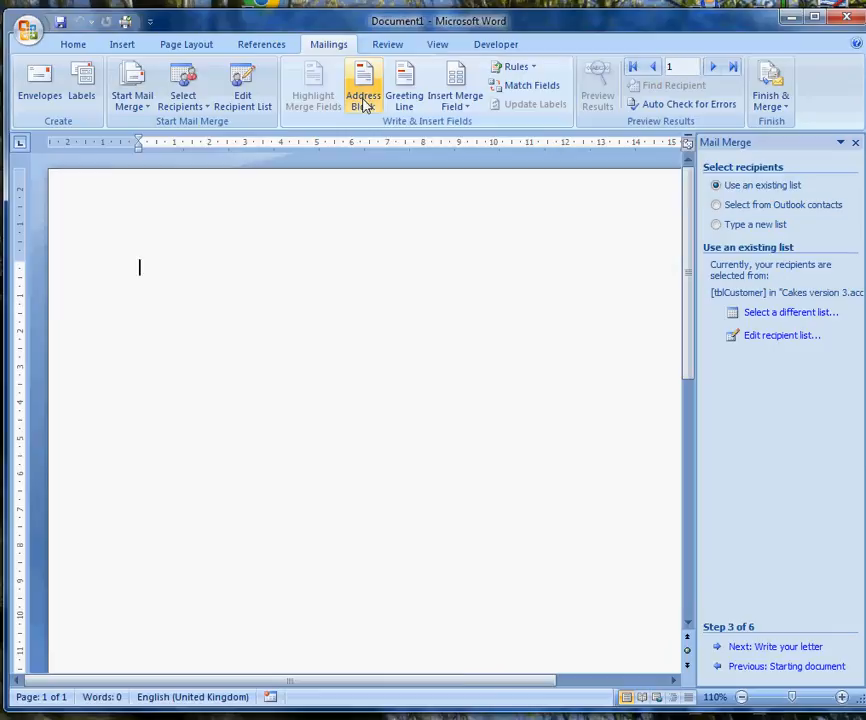
pyautogui.moveTo(363, 90)
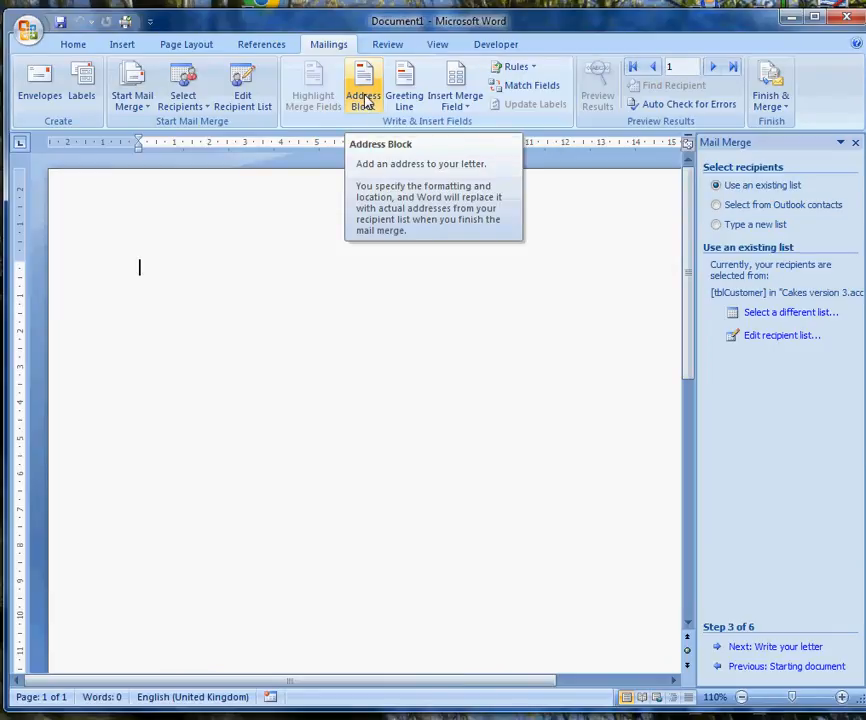
# Insert the address merge fields, including CustTown and CustPostCode, on separate lines.
pyautogui.click(455, 85)
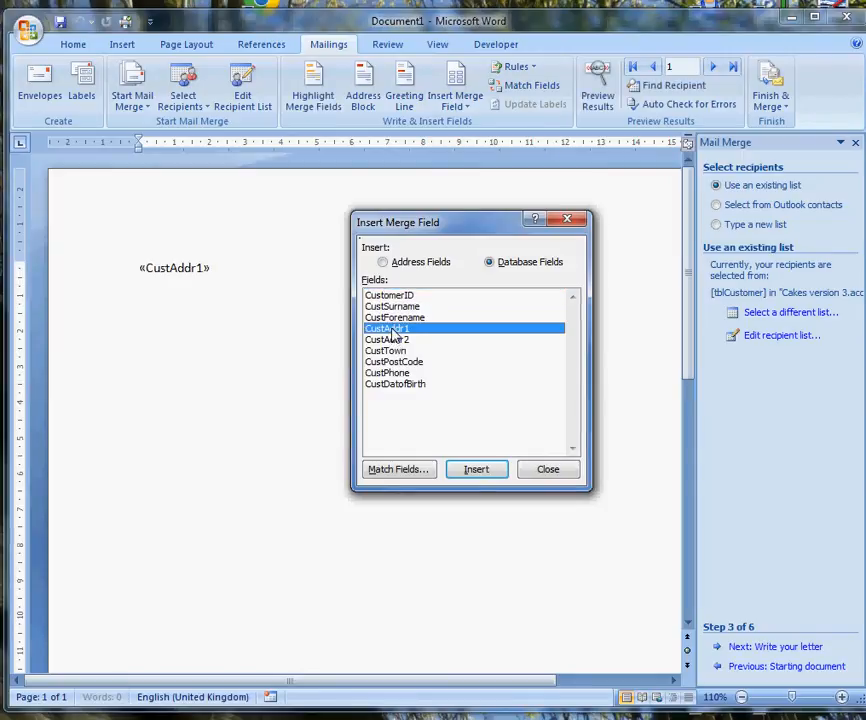
pyautogui.moveTo(225, 205)
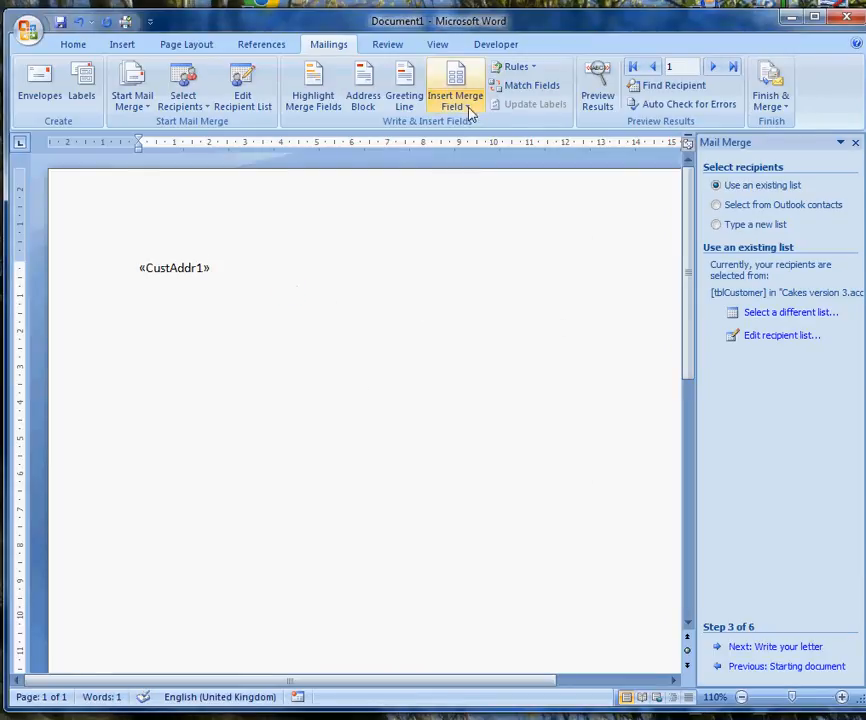
pyautogui.click(456, 90)
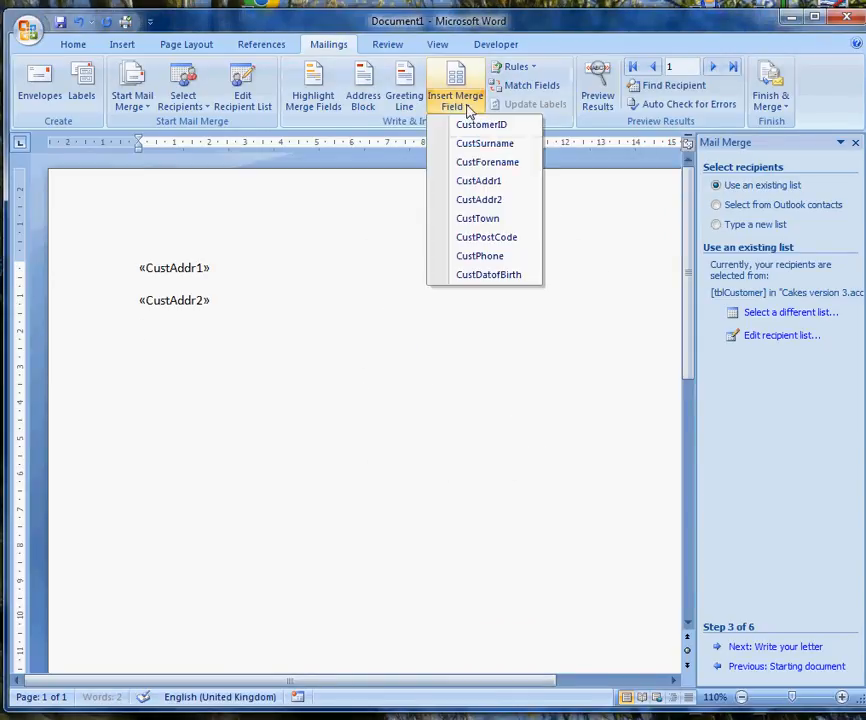
pyautogui.moveTo(478, 218)
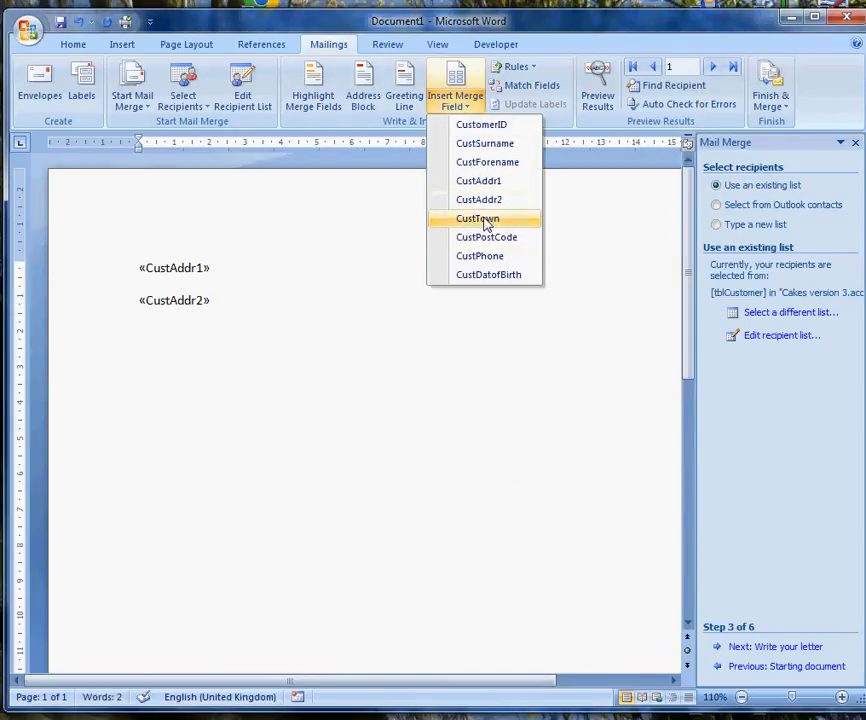
pyautogui.click(477, 218)
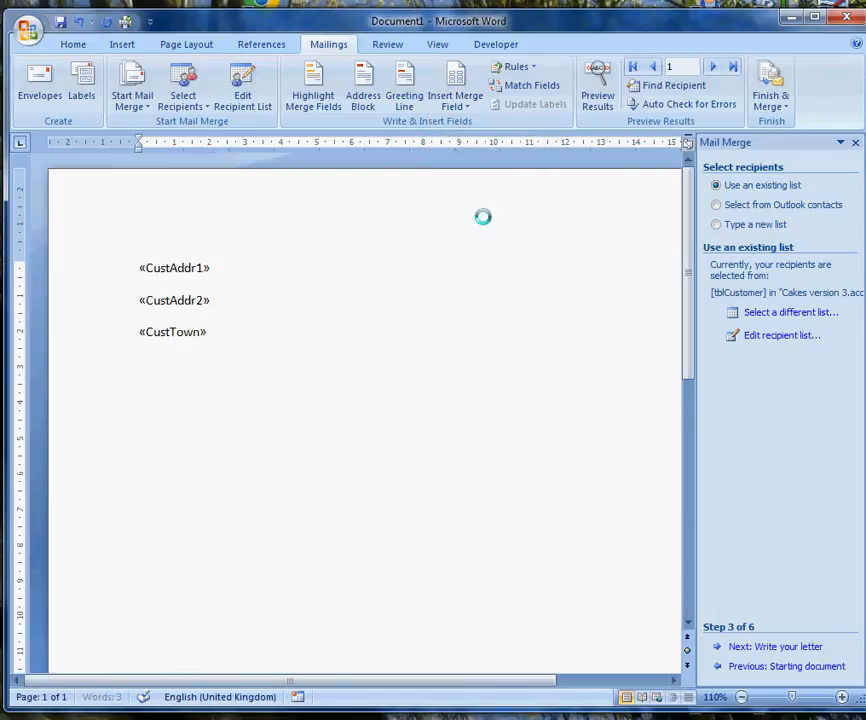
pyautogui.click(456, 85)
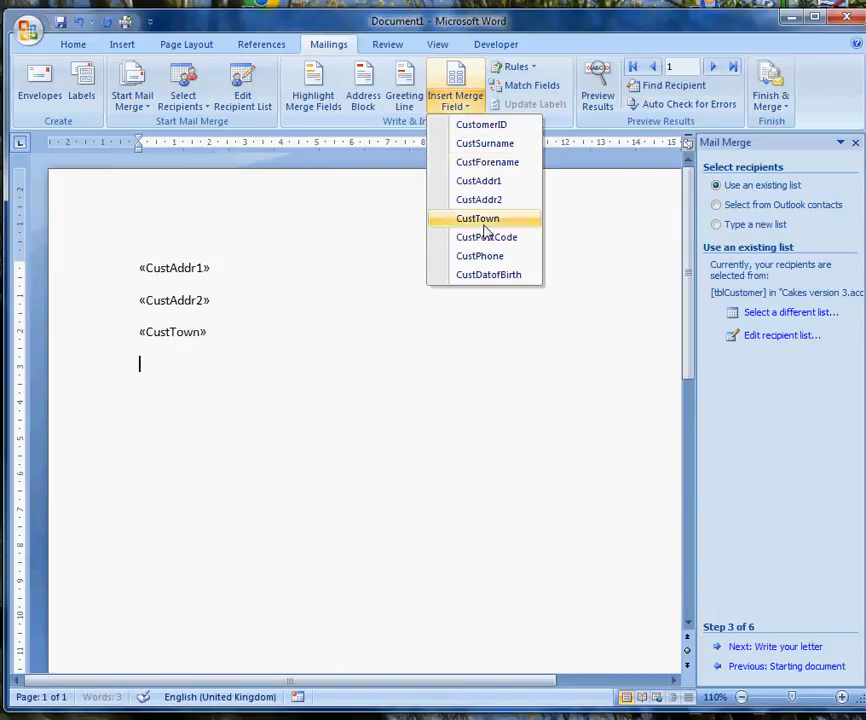
pyautogui.click(487, 237)
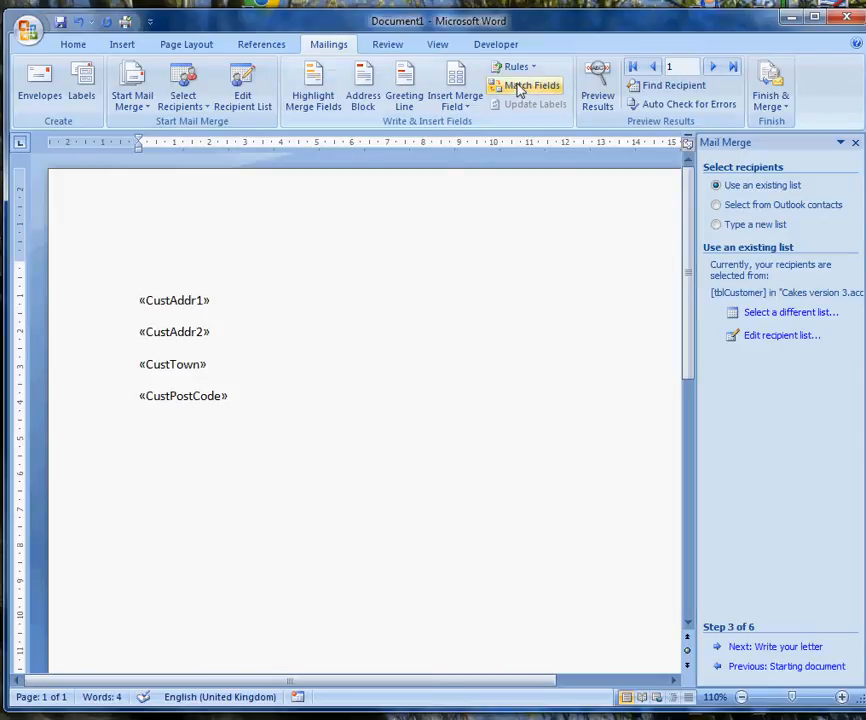
# Insert the CustForename field above the address and a 'Dear' greeting using the forename.
pyautogui.click(455, 85)
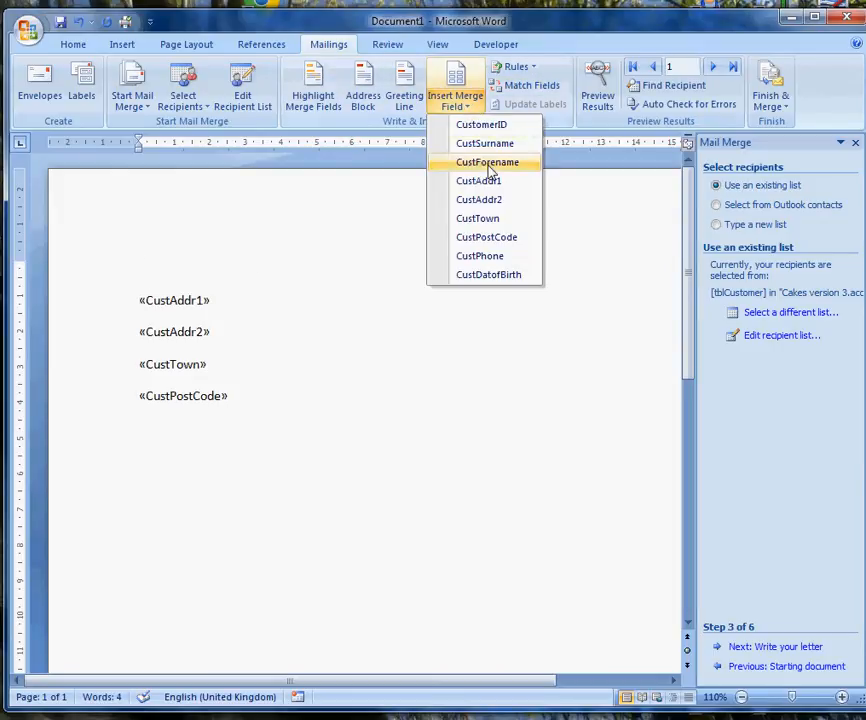
pyautogui.click(487, 162)
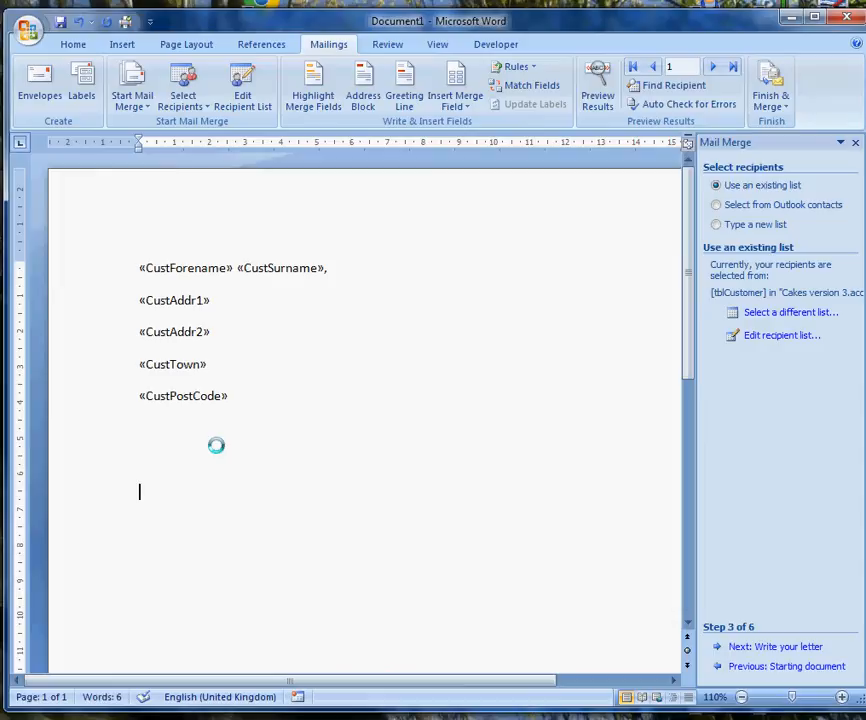
pyautogui.write('Dear')
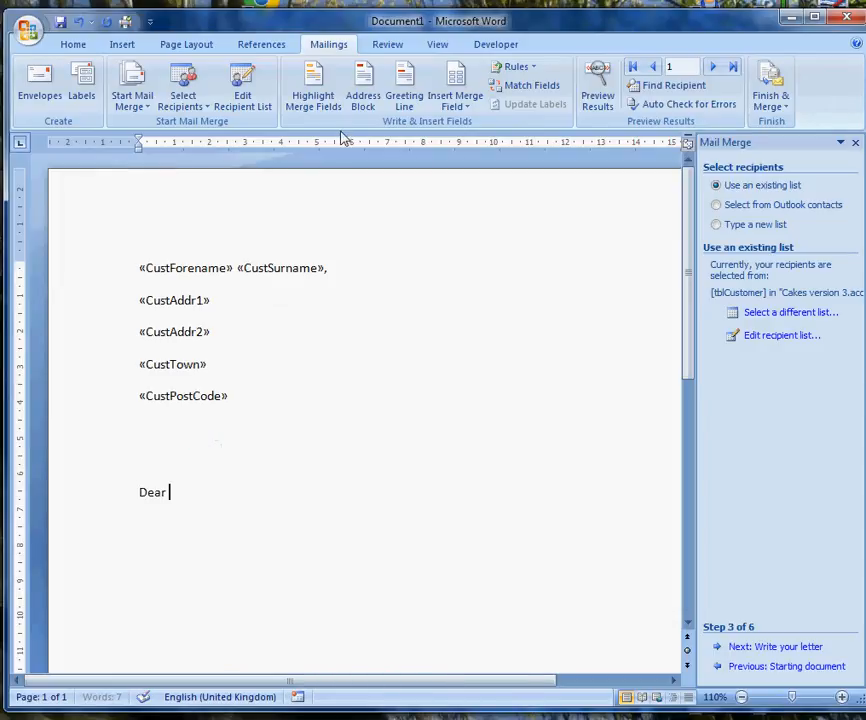
pyautogui.click(455, 85)
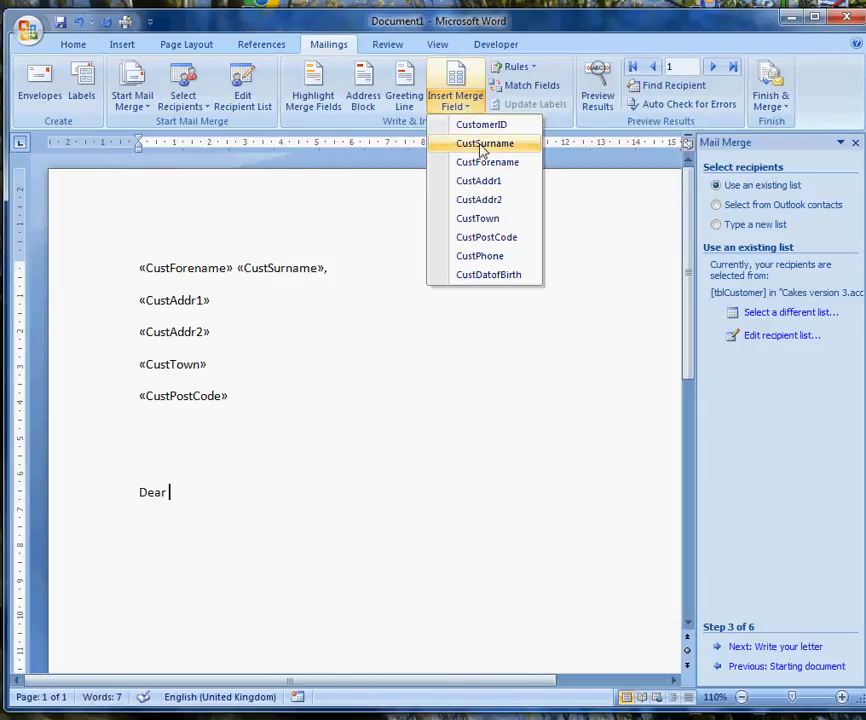
pyautogui.click(487, 162)
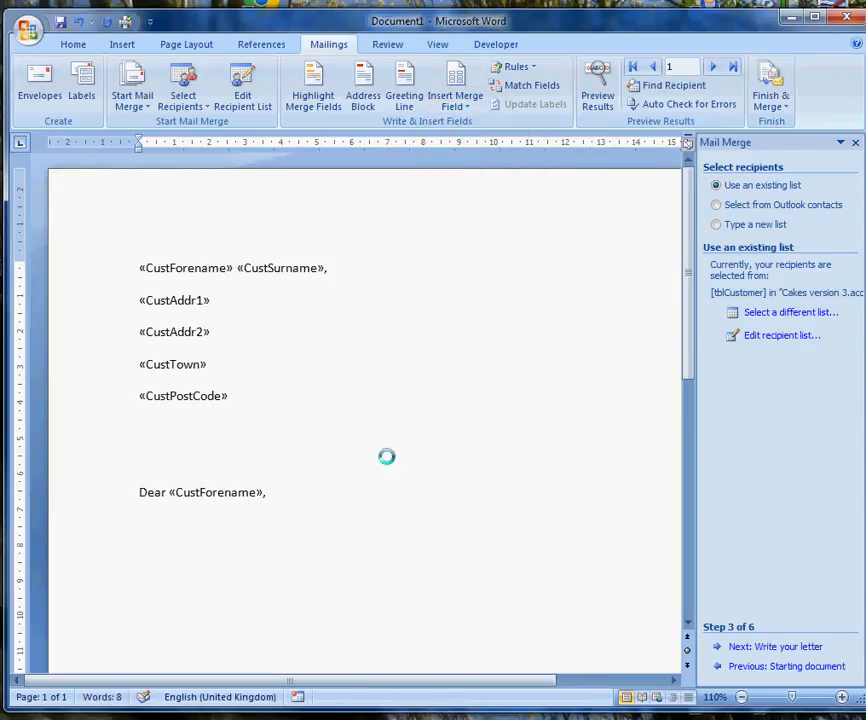
# Type the body line about testing mail merge, 'Yours sincerely' and the signature 'Me'.
pyautogui.write('The o')
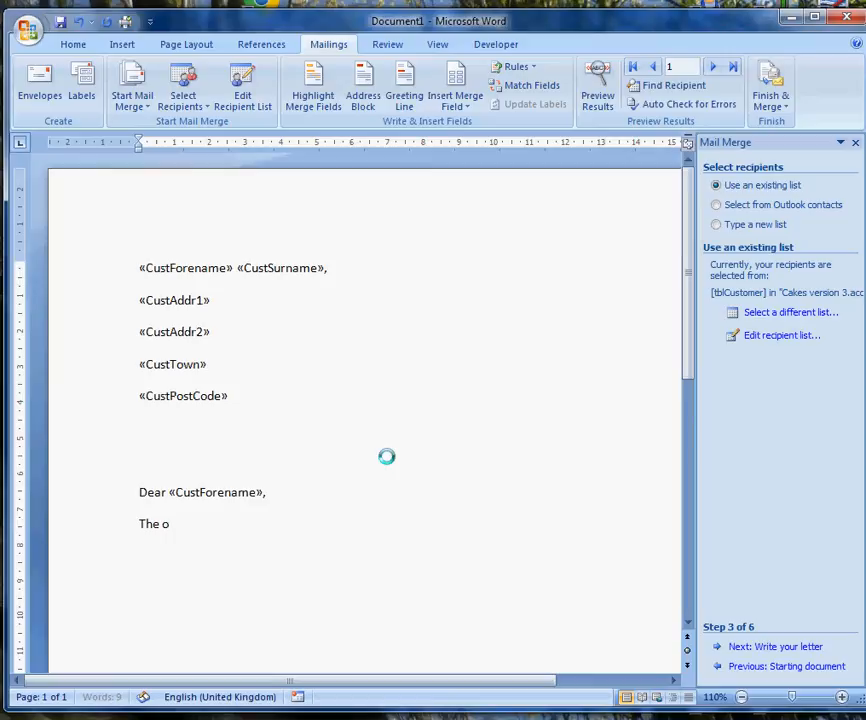
pyautogui.write('point of this letter is to')
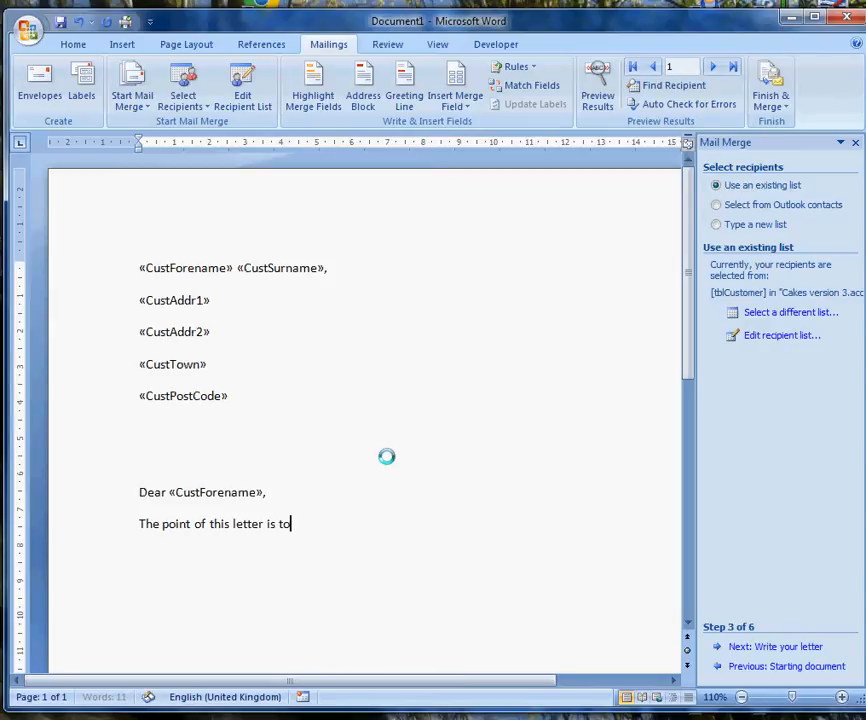
pyautogui.write('test mail merging')
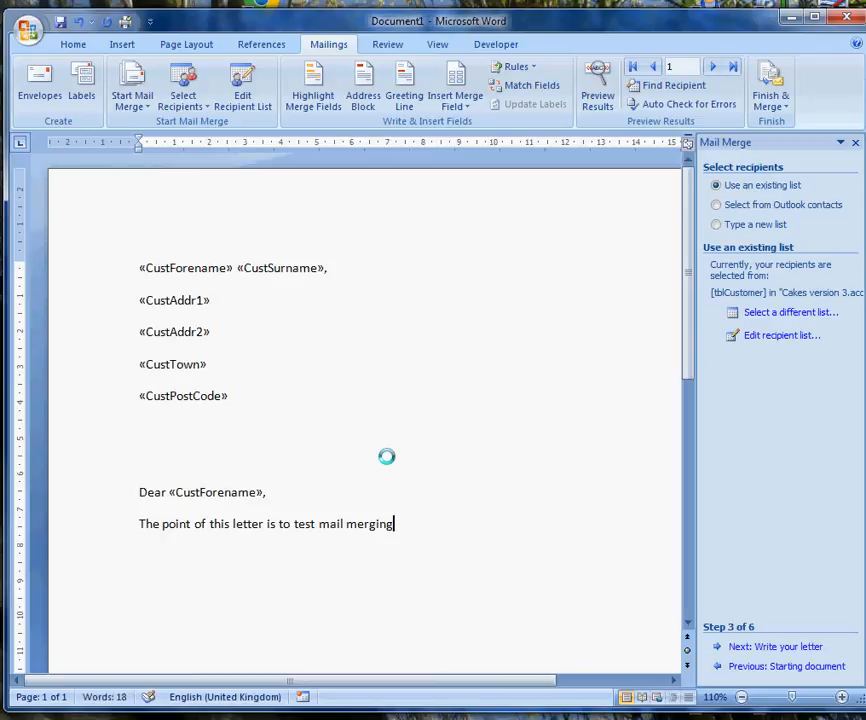
pyautogui.write('Yours sincerely')
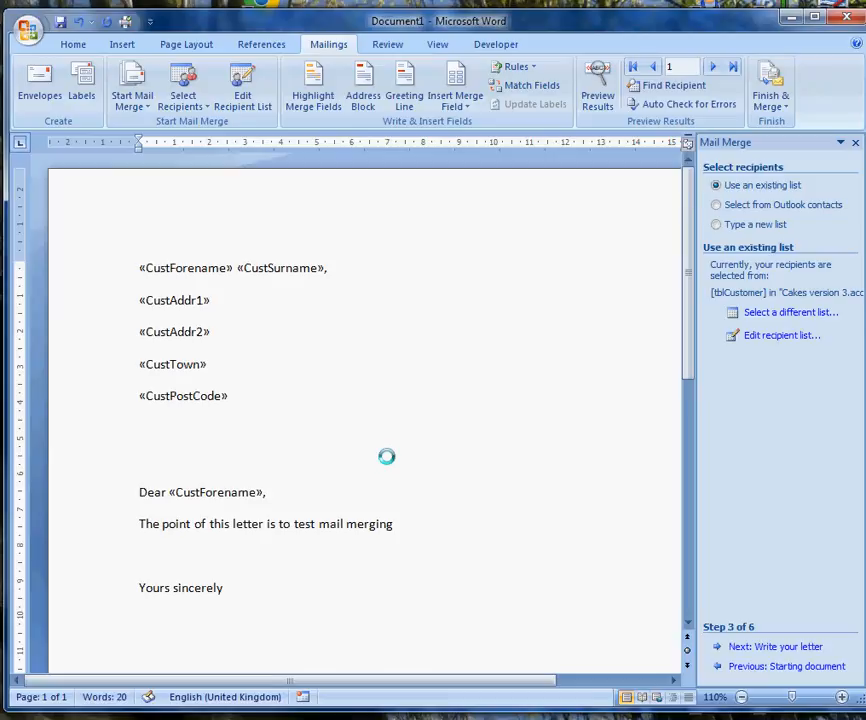
pyautogui.write('Me')
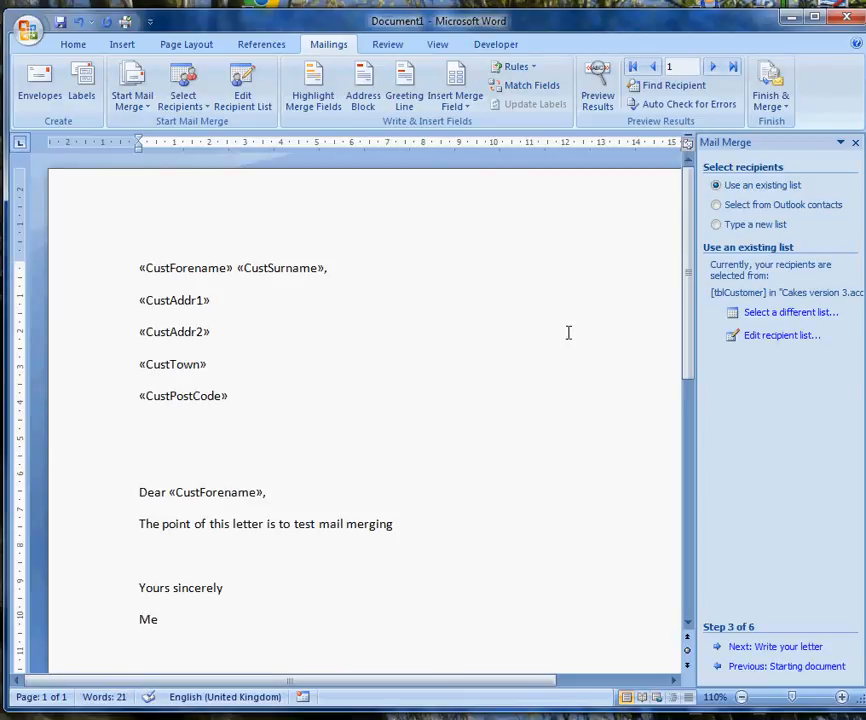
pyautogui.moveTo(626, 300)
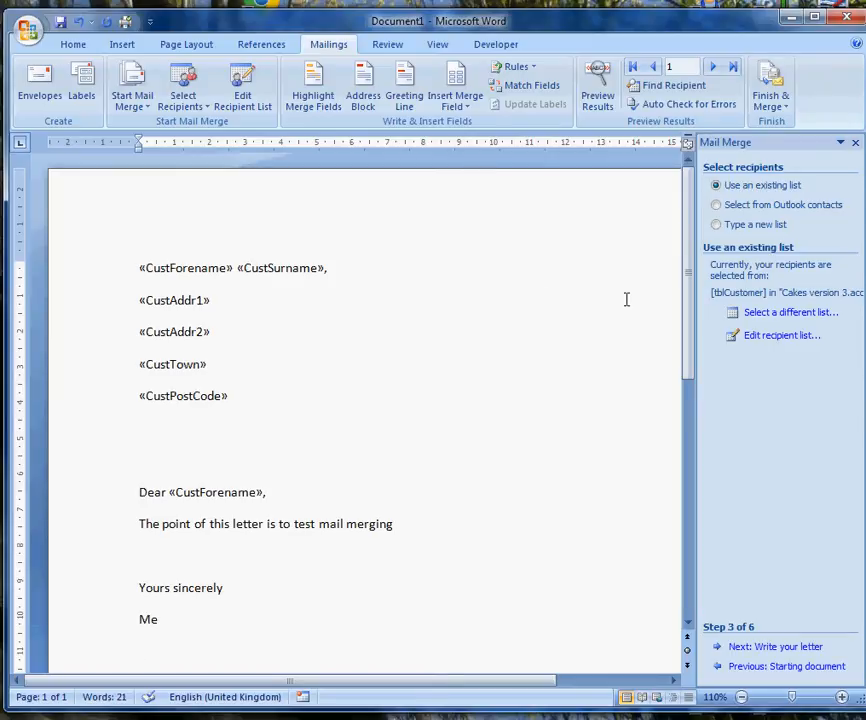
# Preview the letter with real customer data and step forward through three more recipients.
pyautogui.click(597, 85)
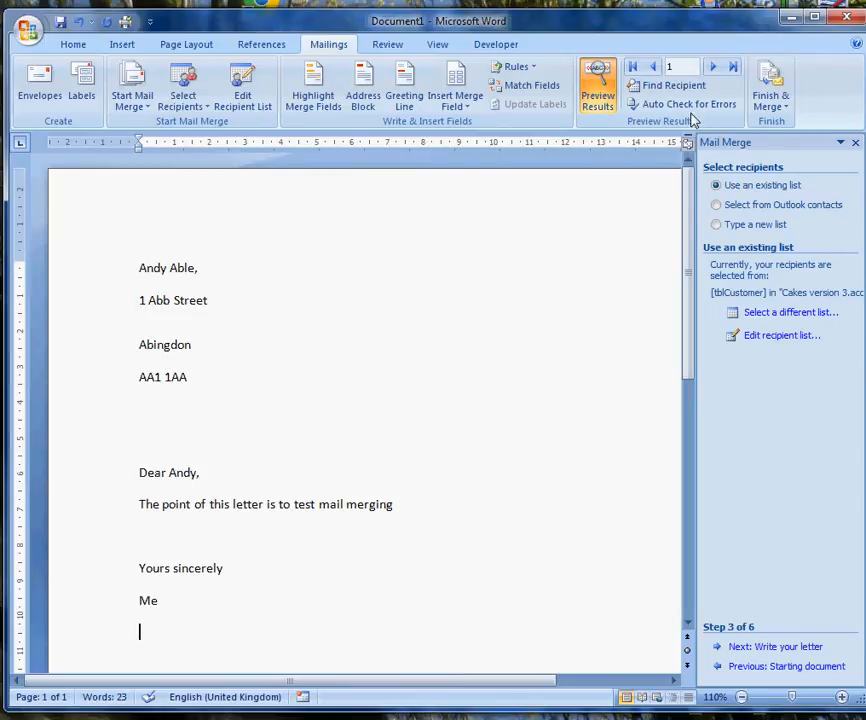
pyautogui.moveTo(713, 66)
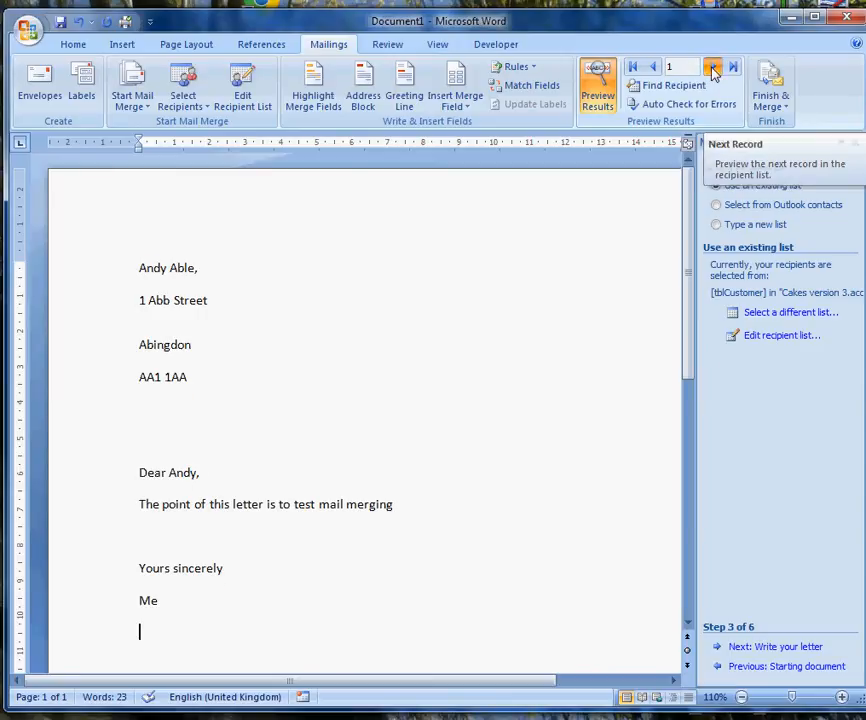
pyautogui.click(712, 67)
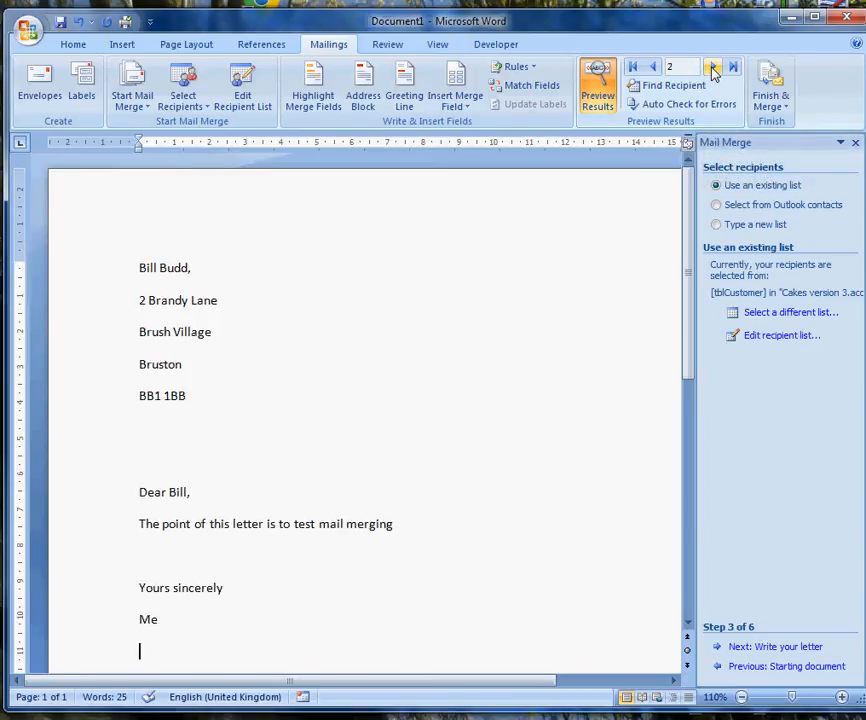
pyautogui.click(713, 67)
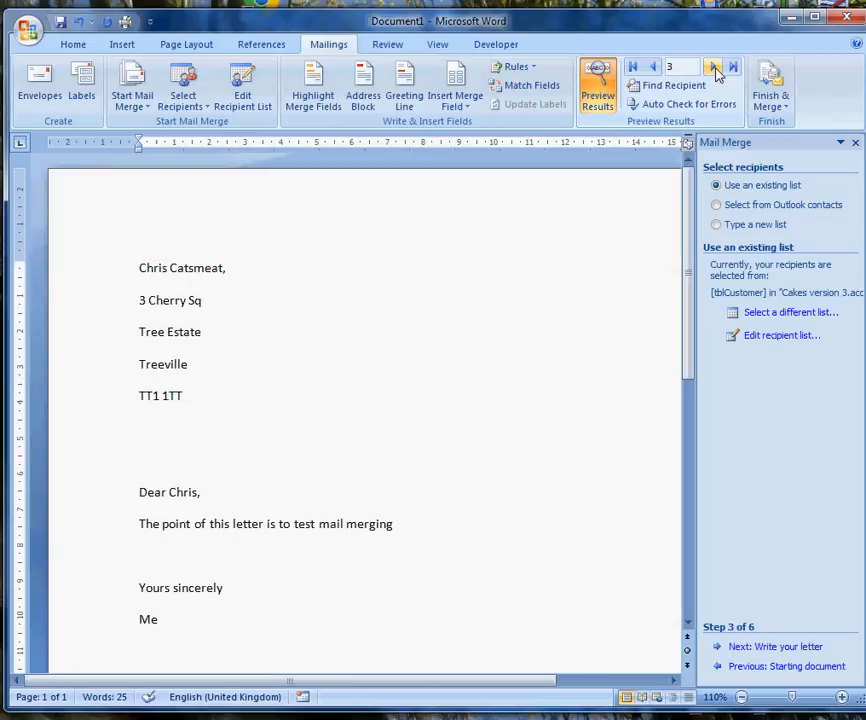
pyautogui.click(712, 66)
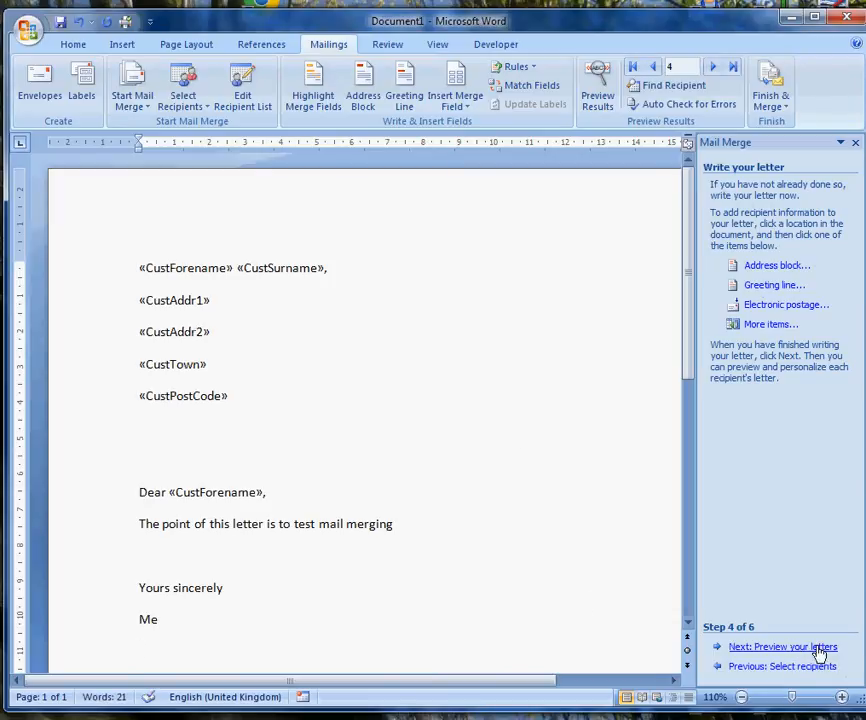
pyautogui.moveTo(800, 655)
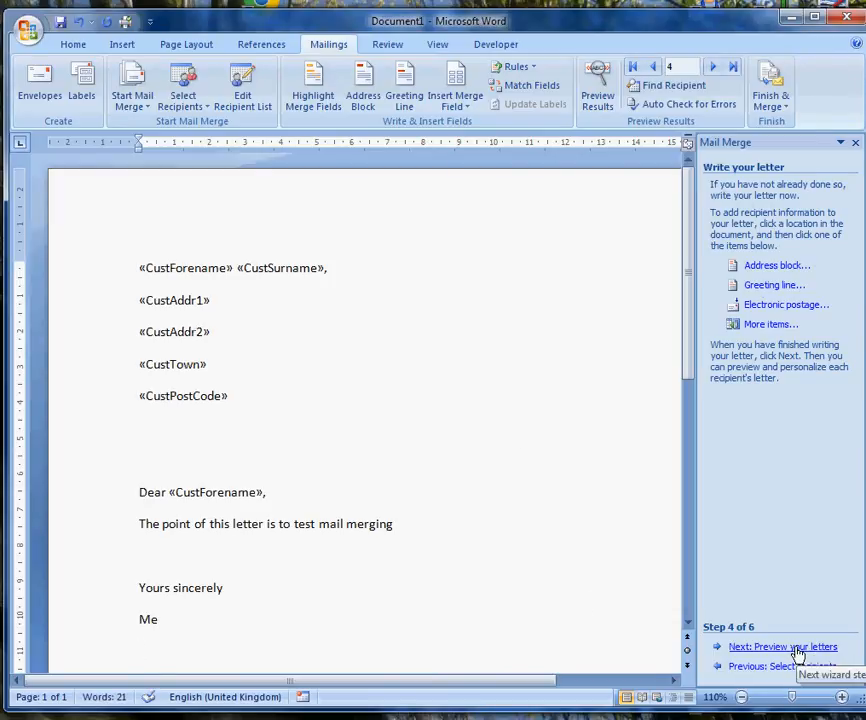
# Advance the wizard to Complete the merge and choose Finish & Merge > Edit Individual Documents.
pyautogui.click(782, 646)
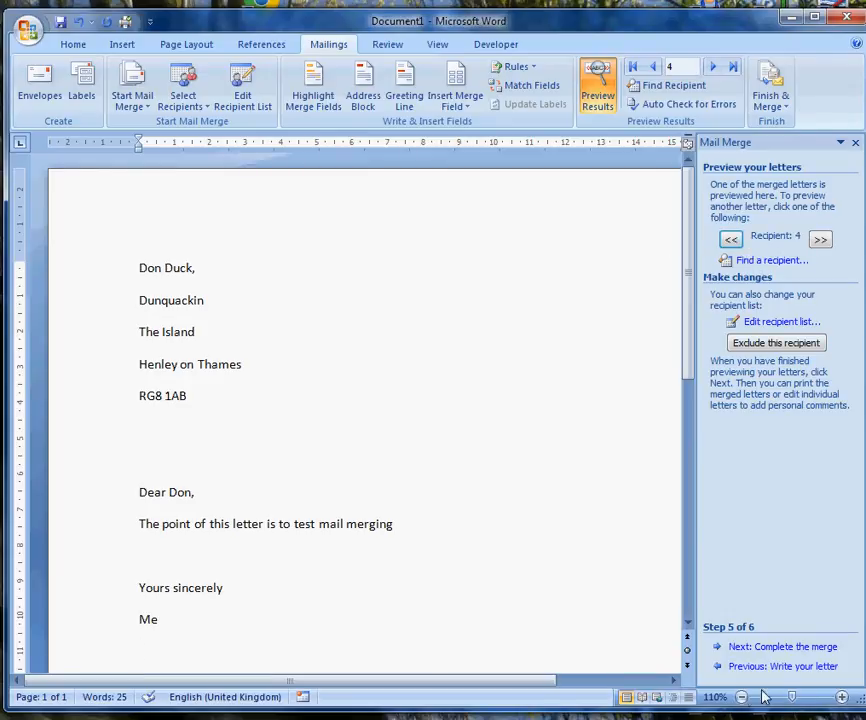
pyautogui.click(783, 646)
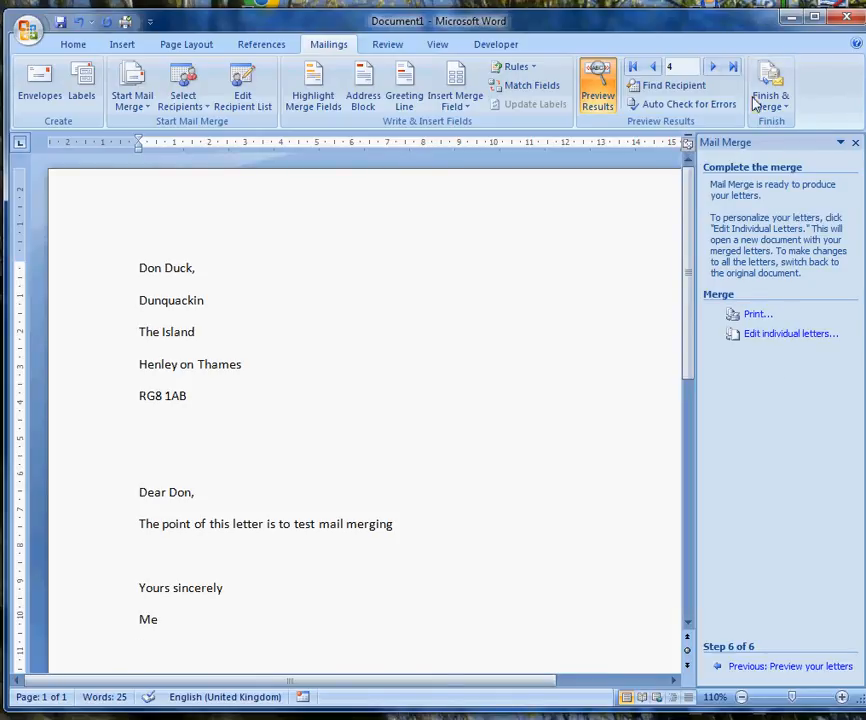
pyautogui.click(770, 85)
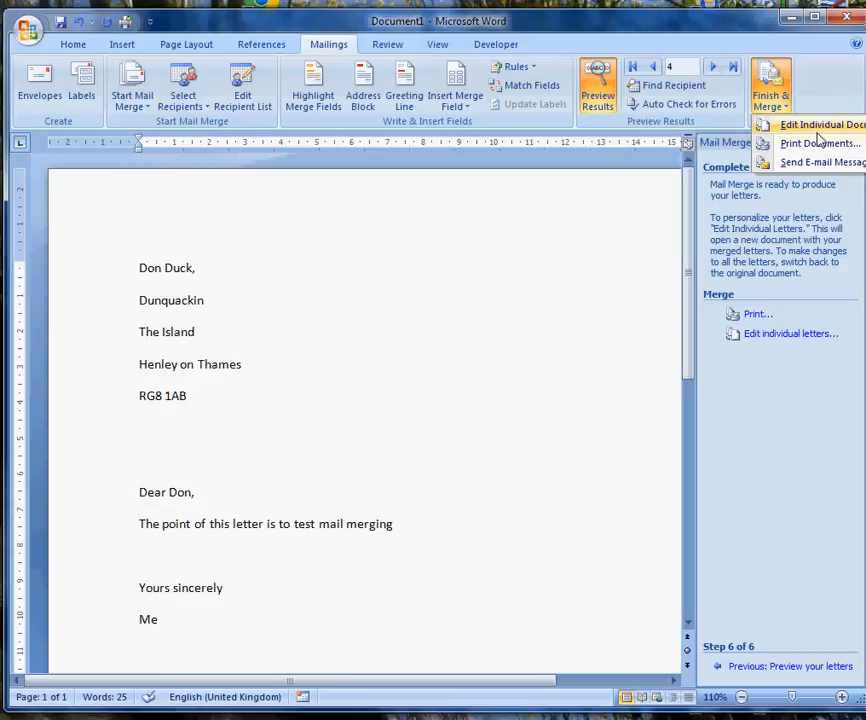
pyautogui.moveTo(825, 137)
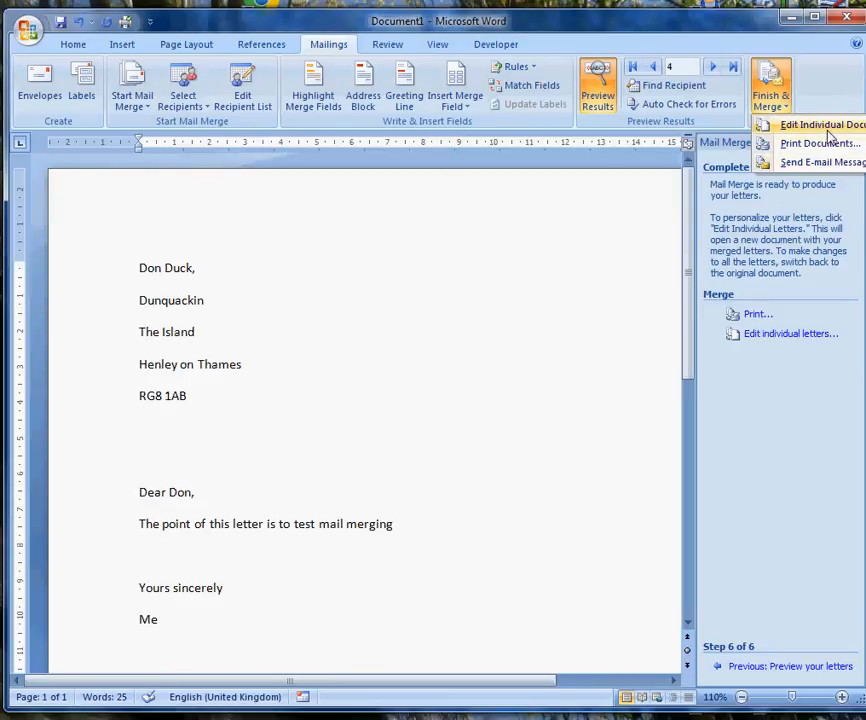
pyautogui.moveTo(810, 162)
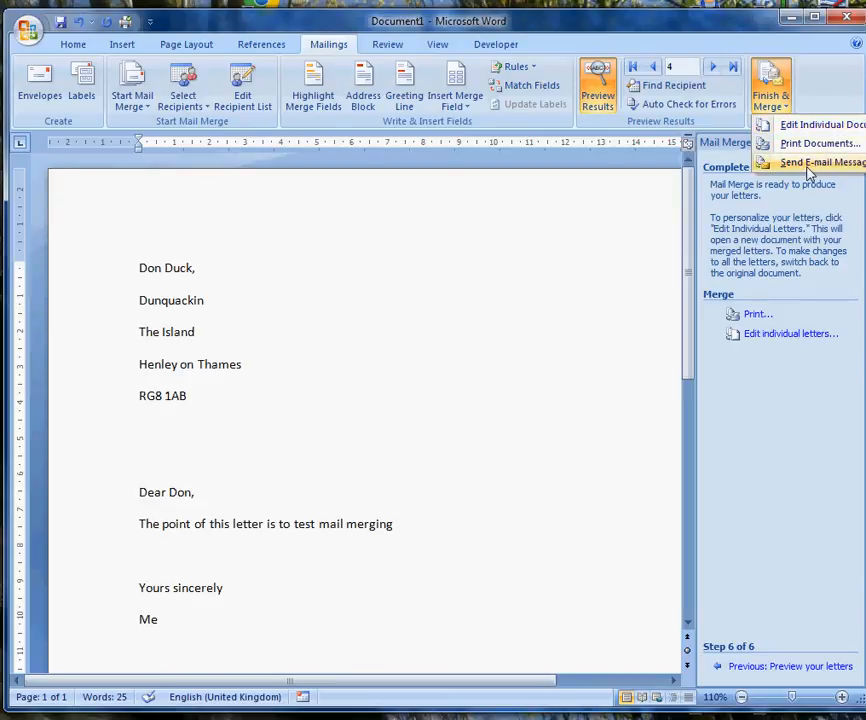
pyautogui.click(820, 124)
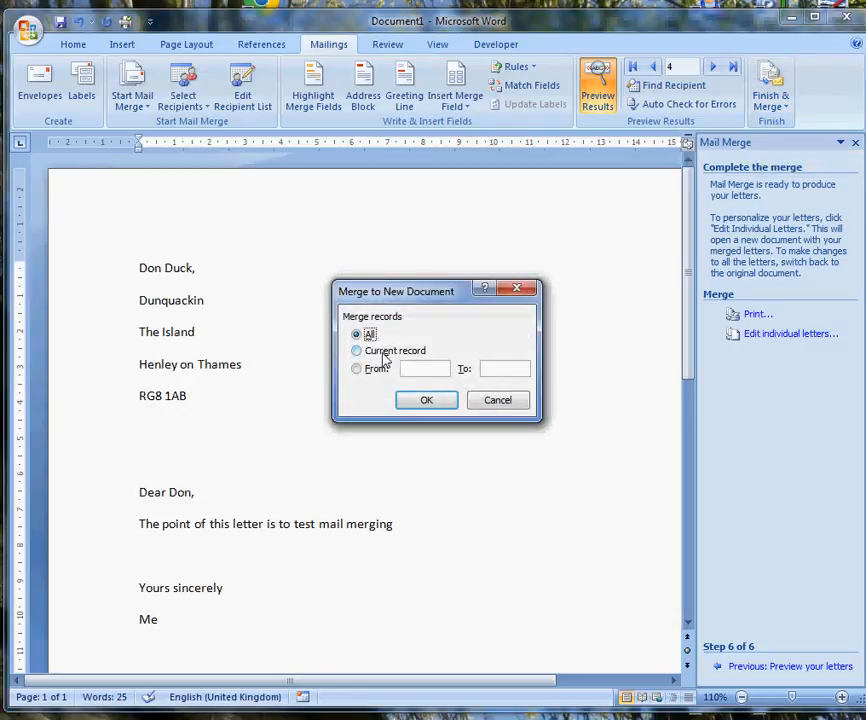
# Merge all records into Letters1, scroll through it, then close it without saving.
pyautogui.click(426, 400)
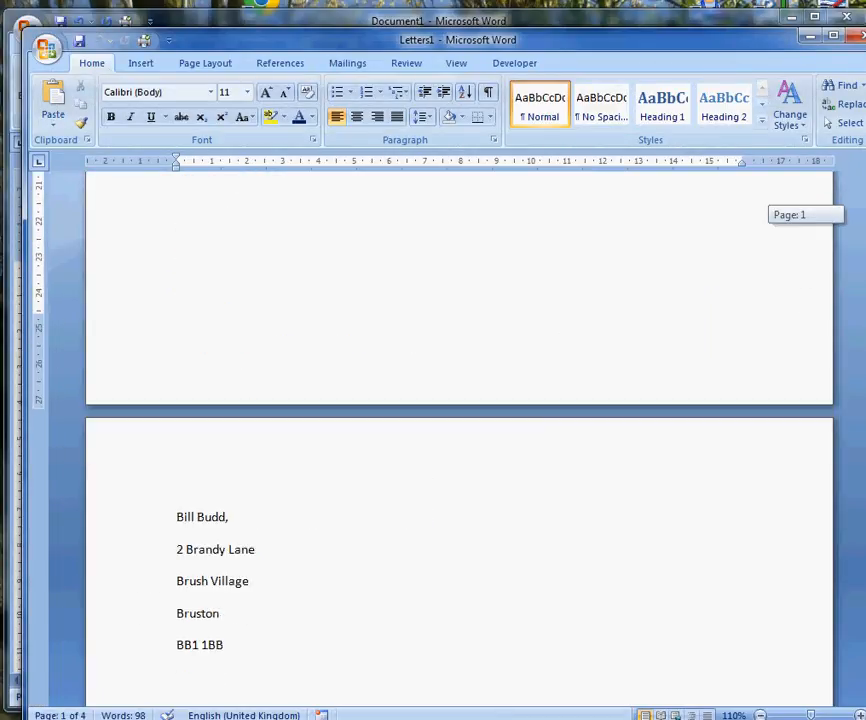
pyautogui.scroll(-3)
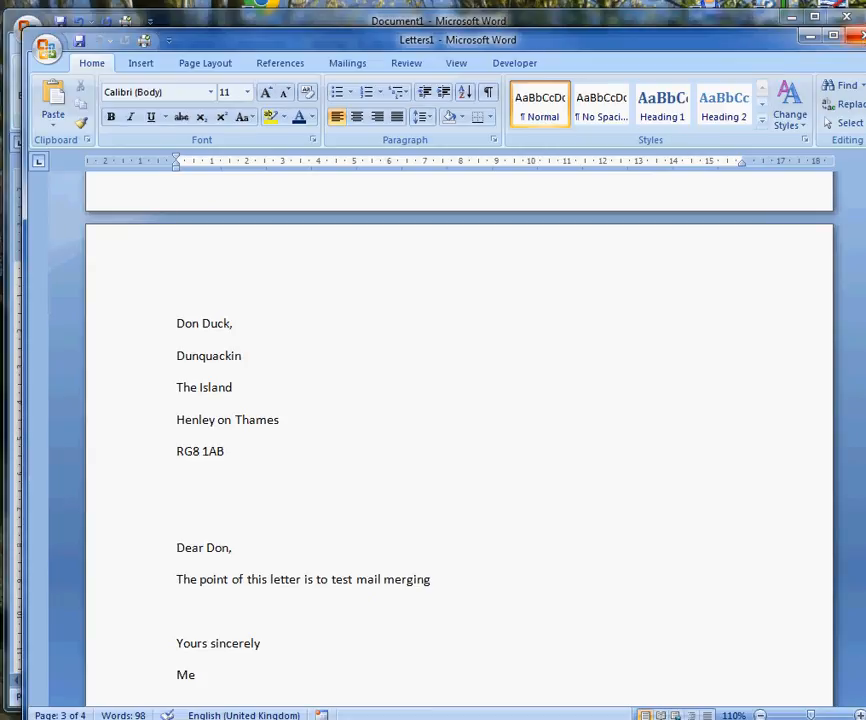
pyautogui.click(846, 16)
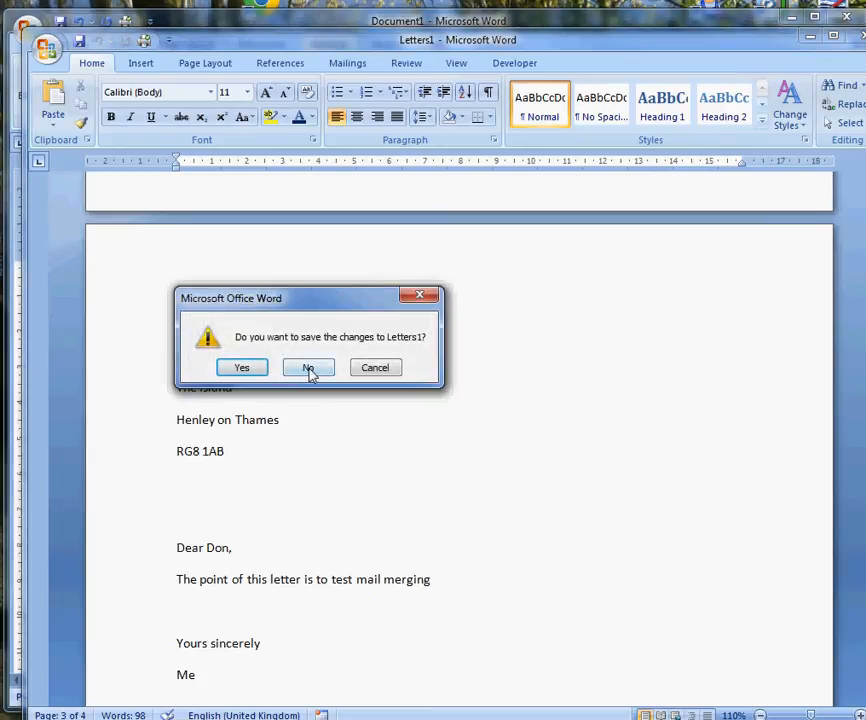
pyautogui.click(307, 367)
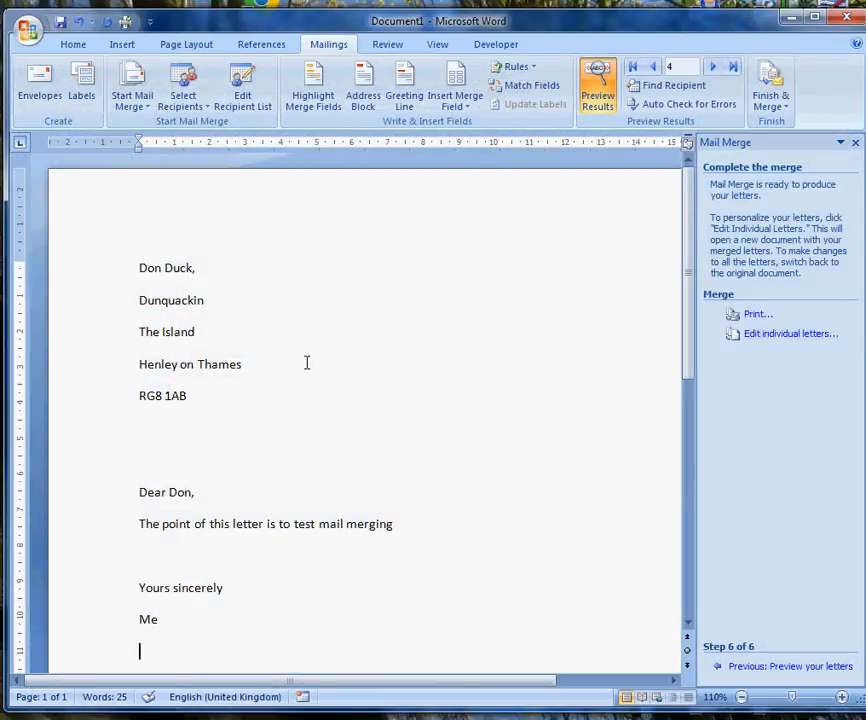
# Open the Start Mail Merge document-type list and dismiss it without choosing anything.
pyautogui.click(131, 85)
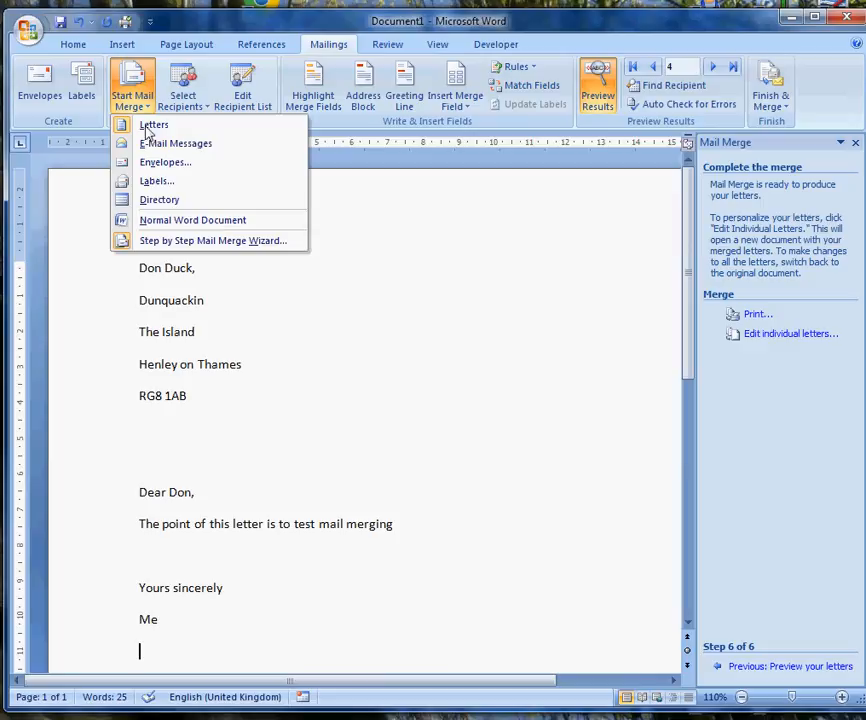
pyautogui.moveTo(211, 240)
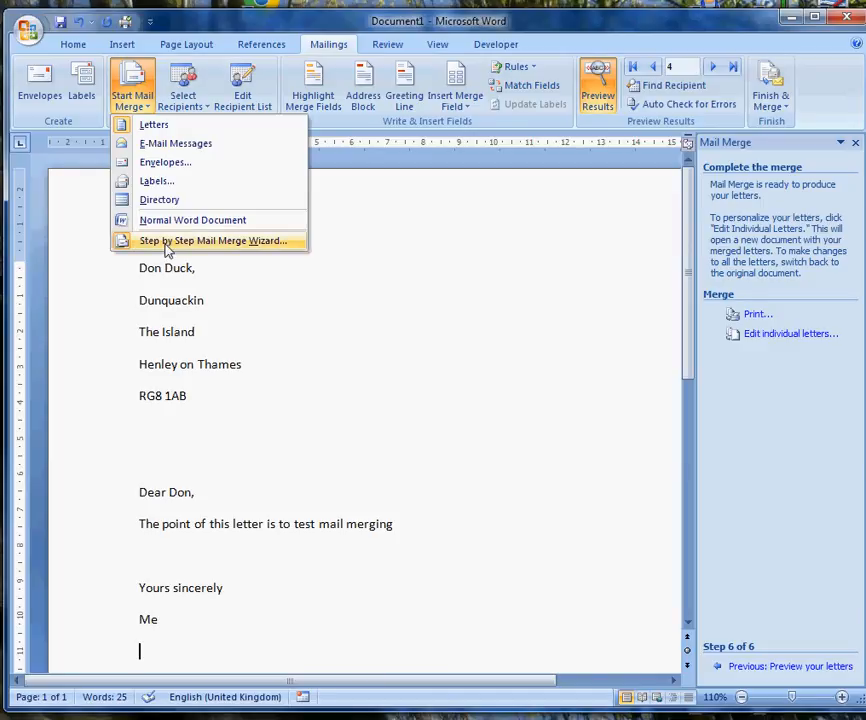
pyautogui.moveTo(245, 258)
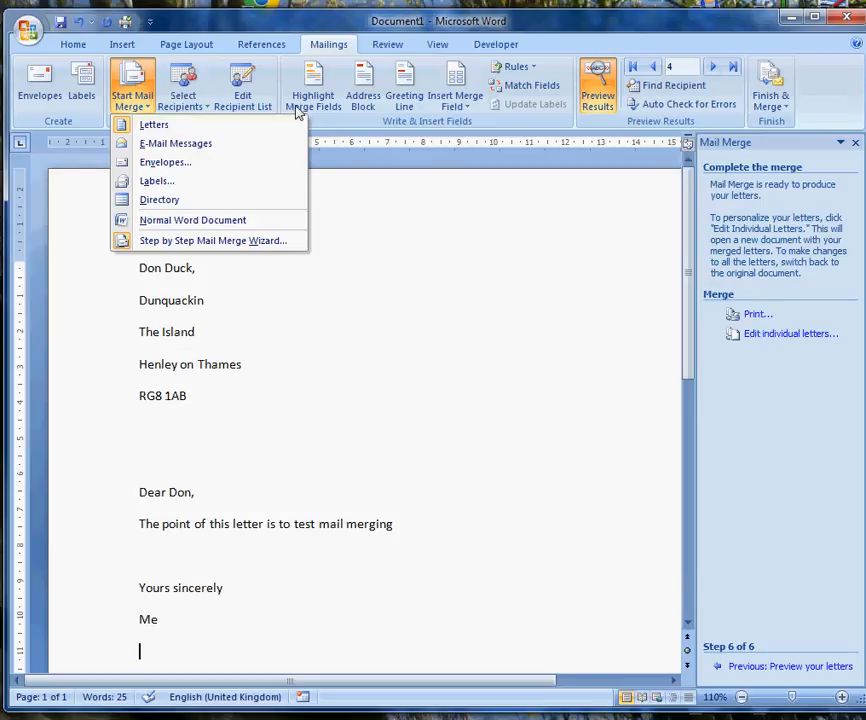
pyautogui.click(661, 551)
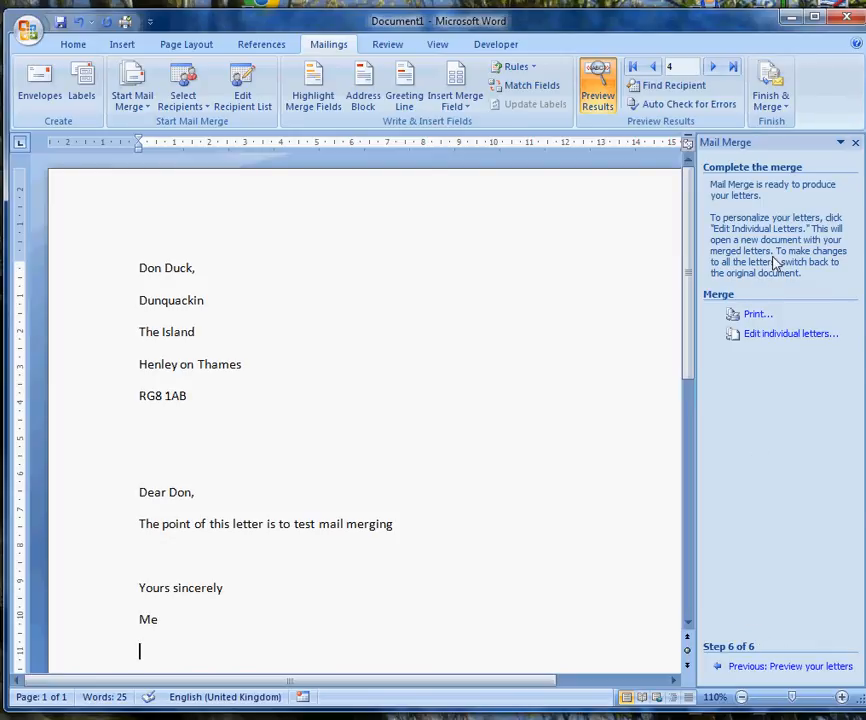
pyautogui.moveTo(478, 262)
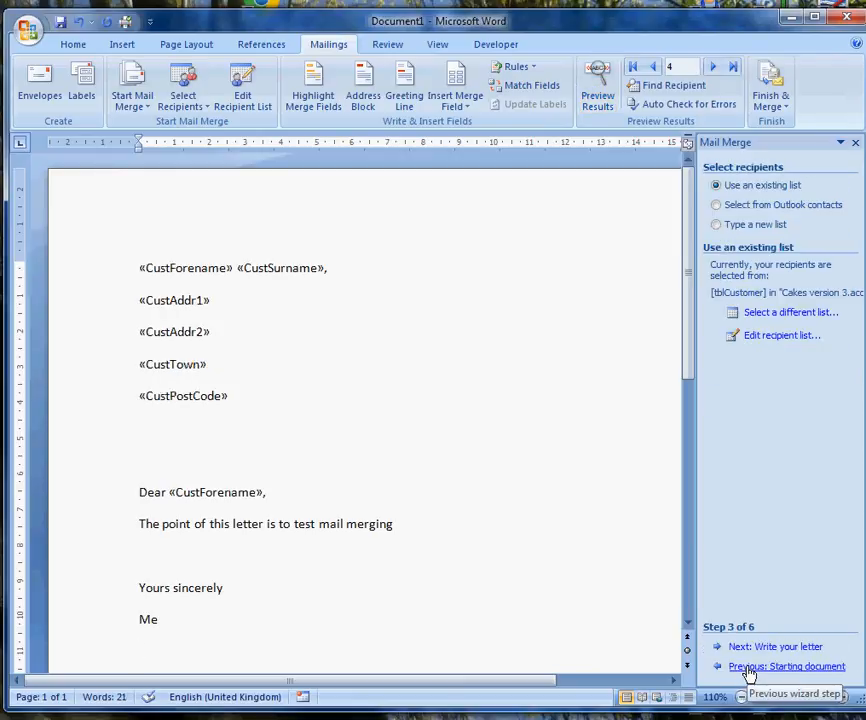
pyautogui.click(786, 666)
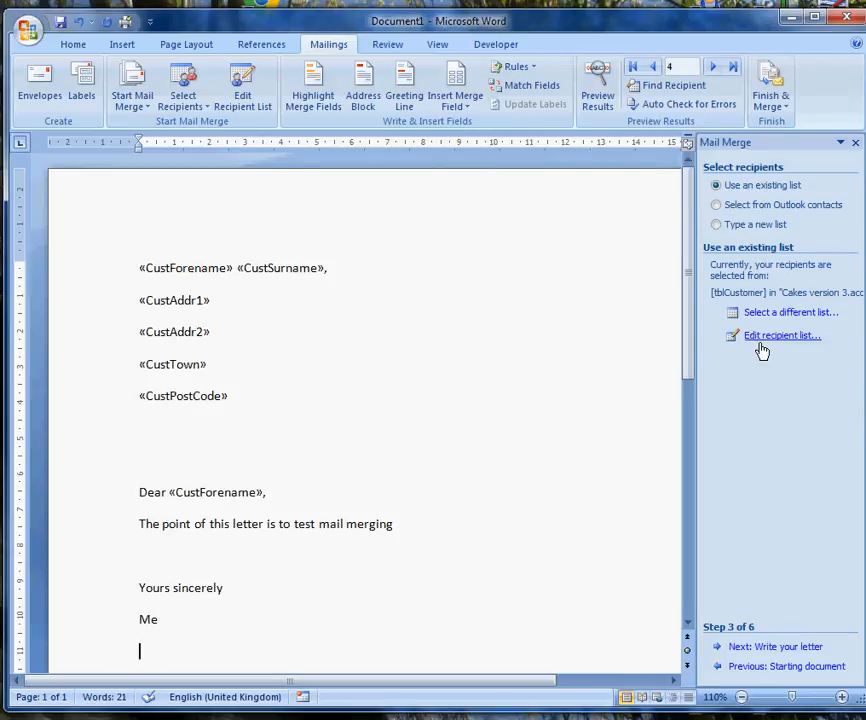
pyautogui.moveTo(790, 312)
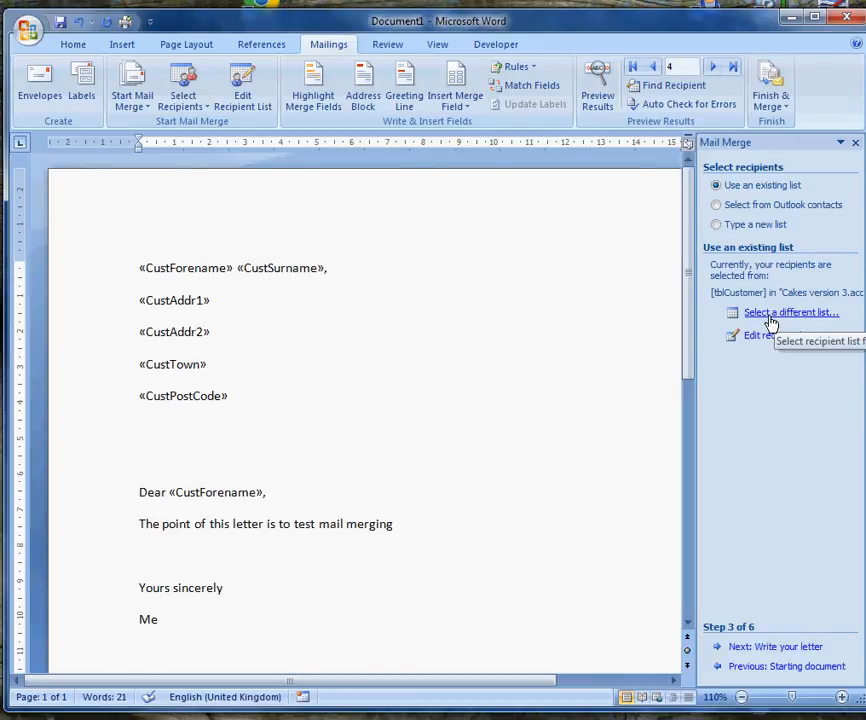
pyautogui.moveTo(810, 306)
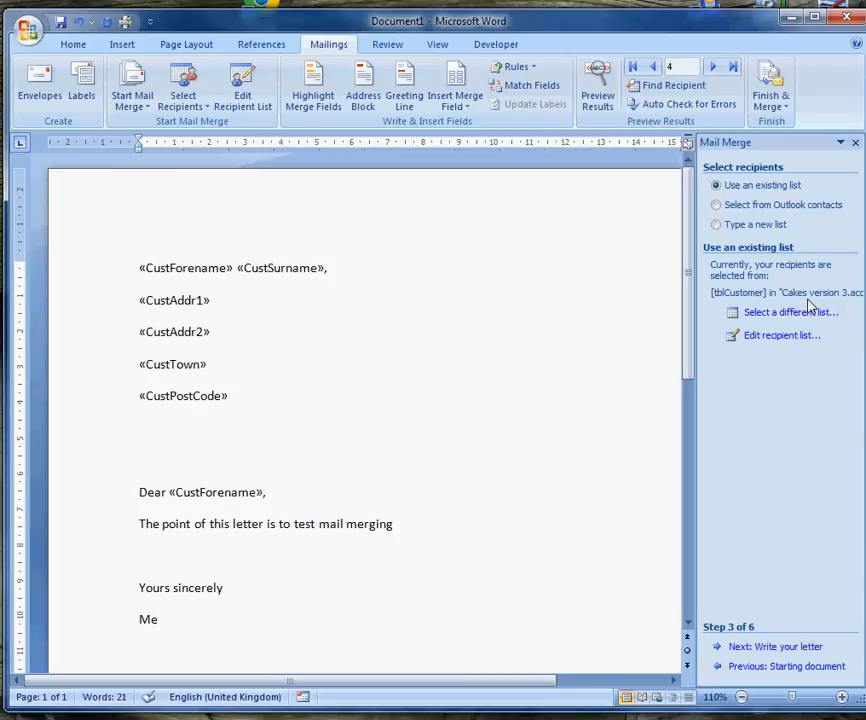
pyautogui.moveTo(841, 308)
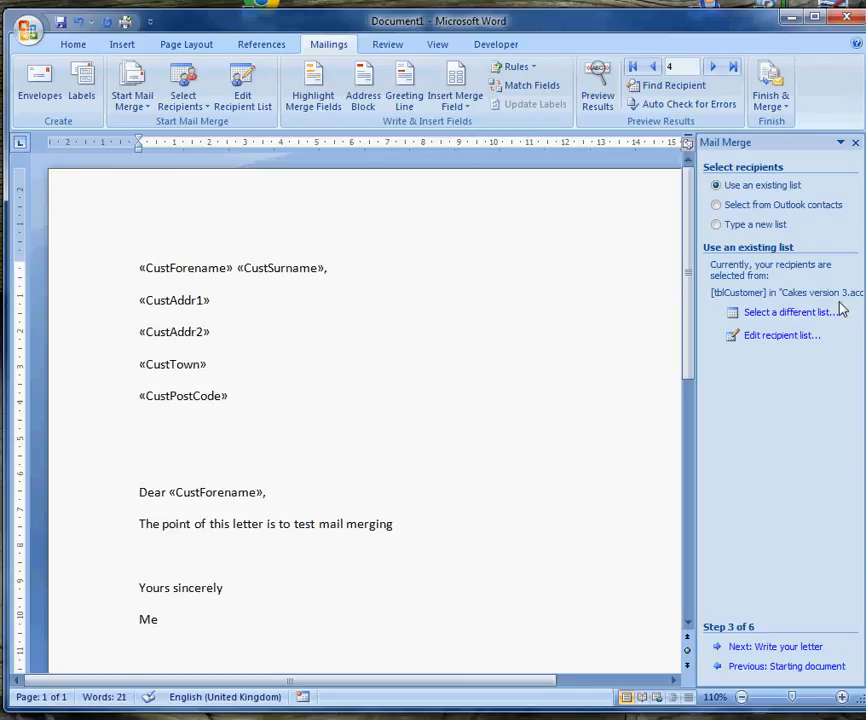
pyautogui.moveTo(790, 312)
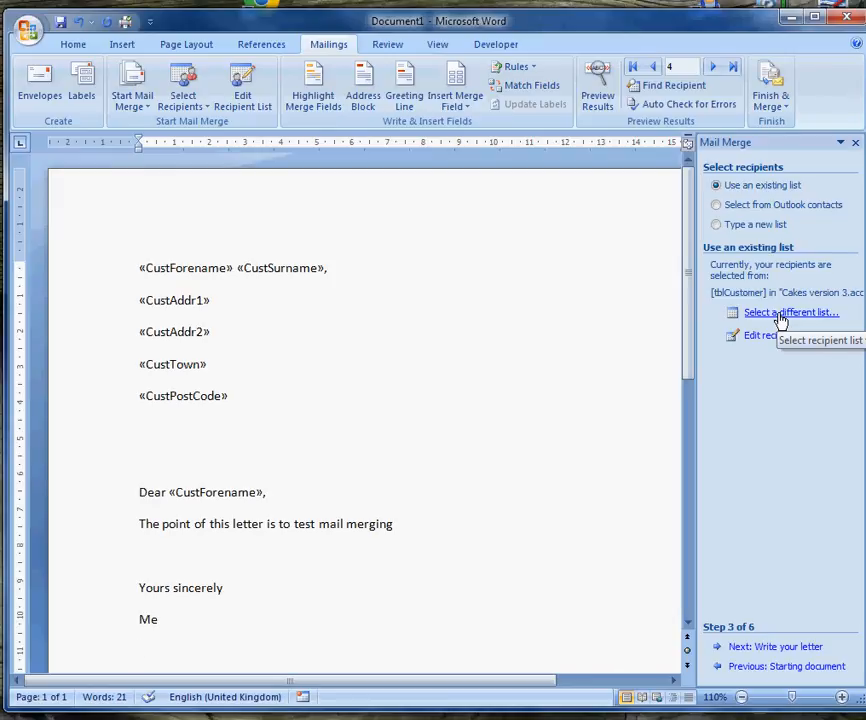
pyautogui.moveTo(625, 392)
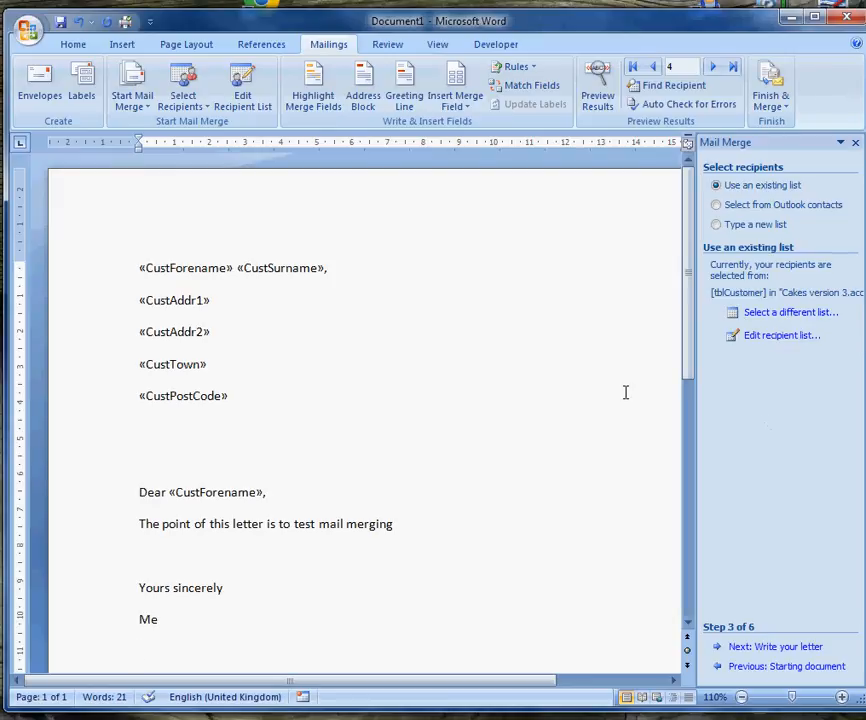
pyautogui.moveTo(508, 315)
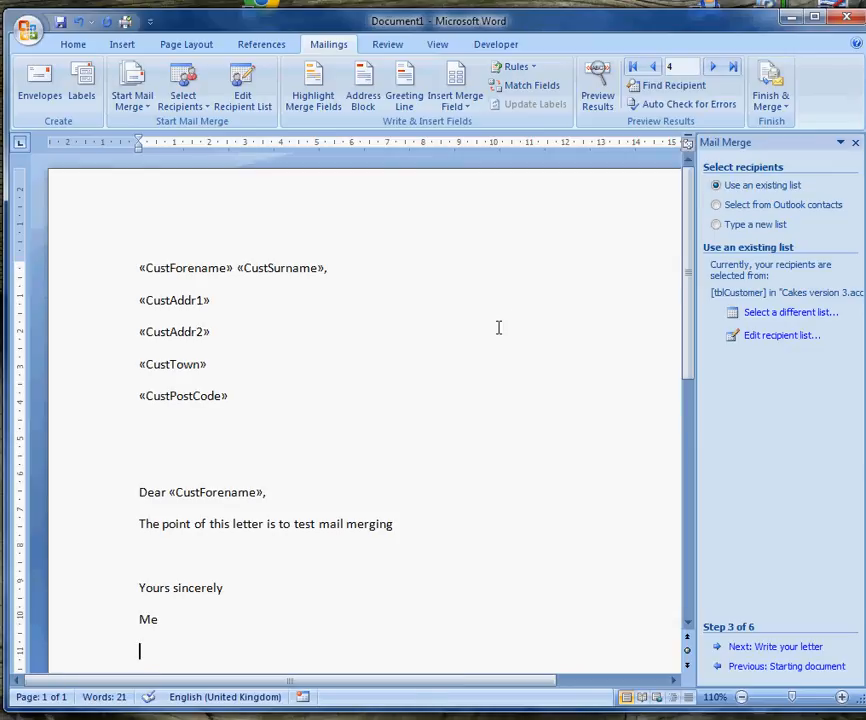
pyautogui.moveTo(428, 344)
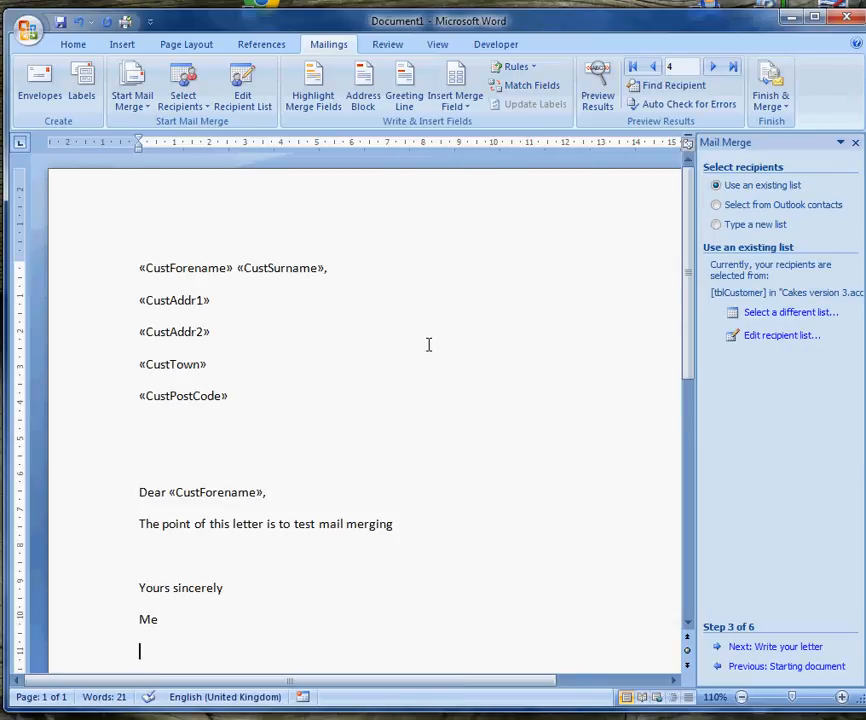
pyautogui.moveTo(513, 363)
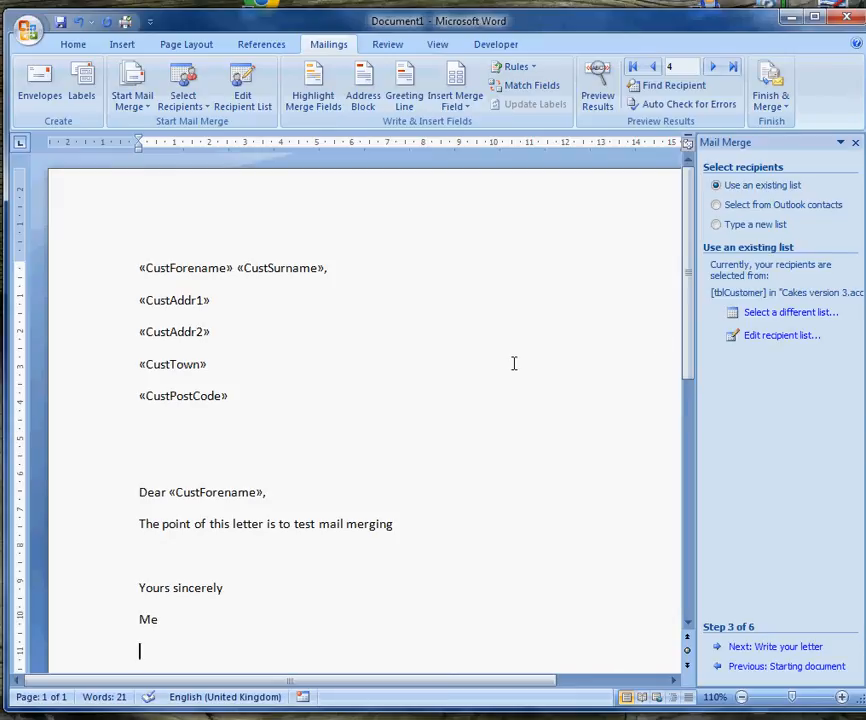
pyautogui.moveTo(513, 363)
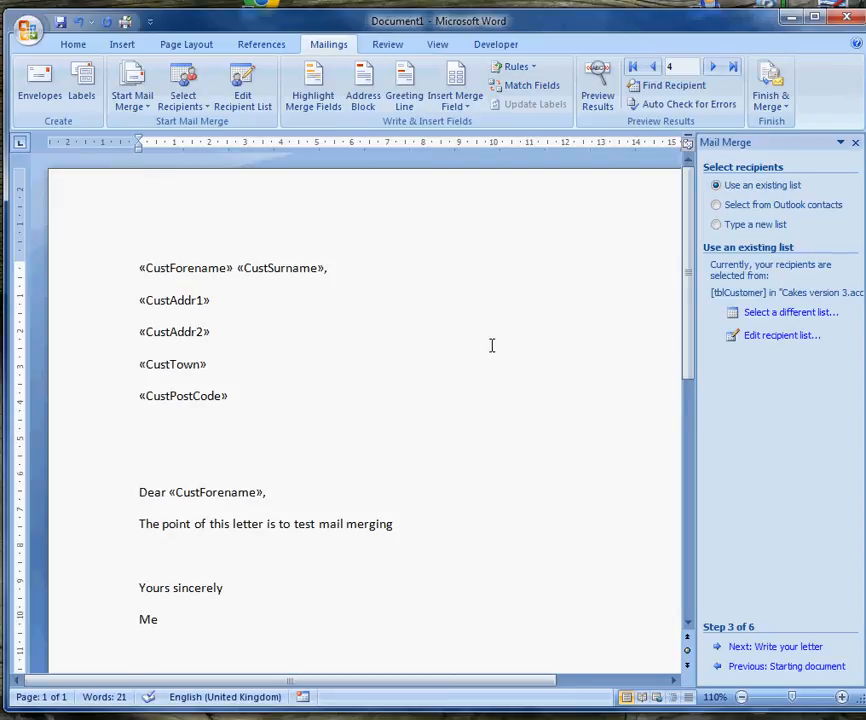